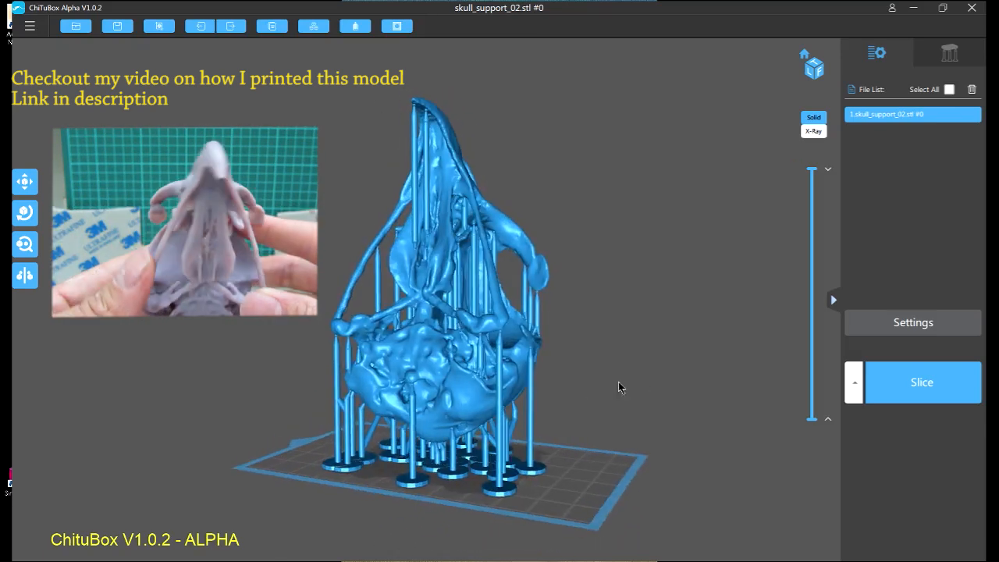
Orbit and zoom around the supported skull to inspect the supports beneath it.
left_click_drag(621, 387, 684, 384)
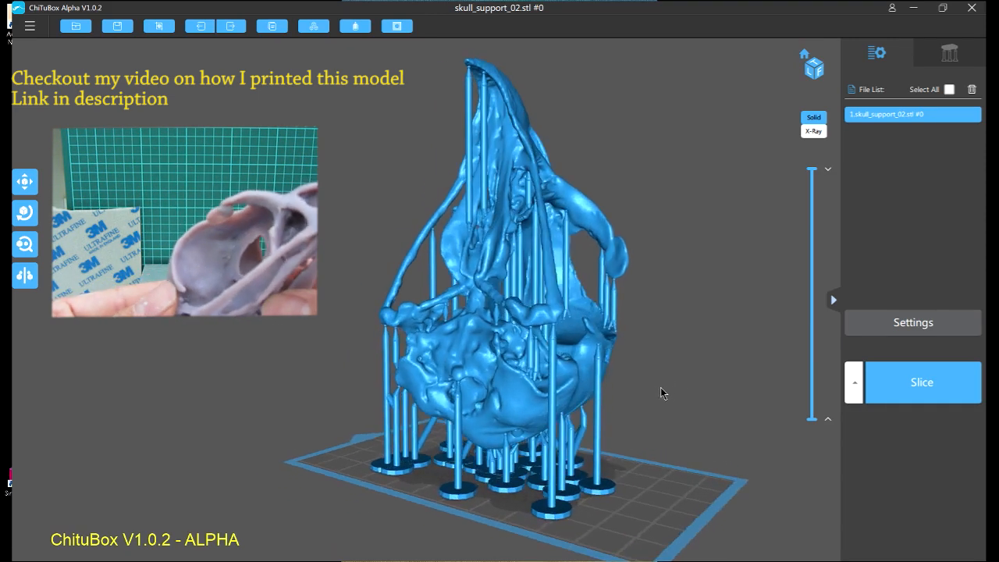
left_click_drag(664, 393, 596, 387)
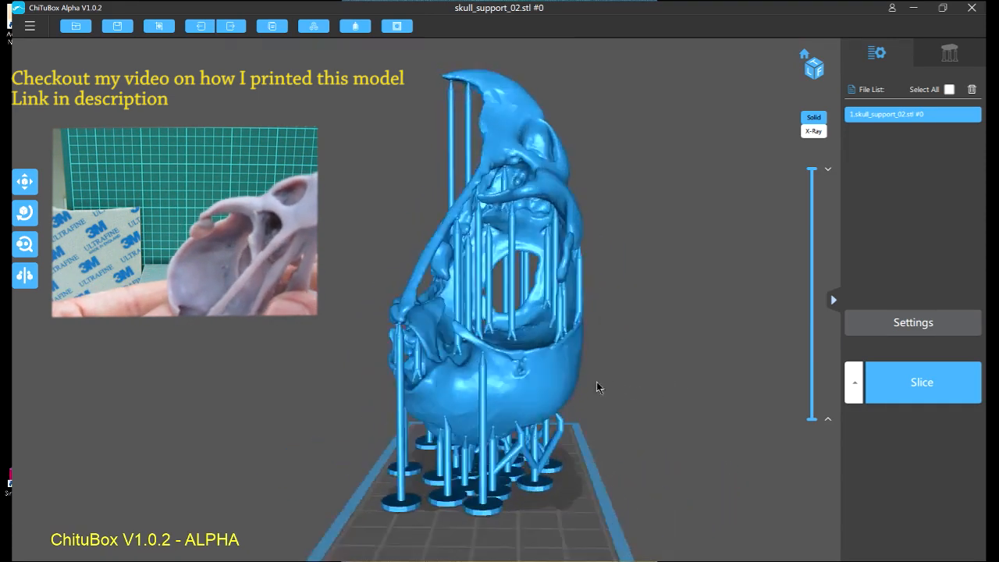
left_click_drag(599, 387, 648, 398)
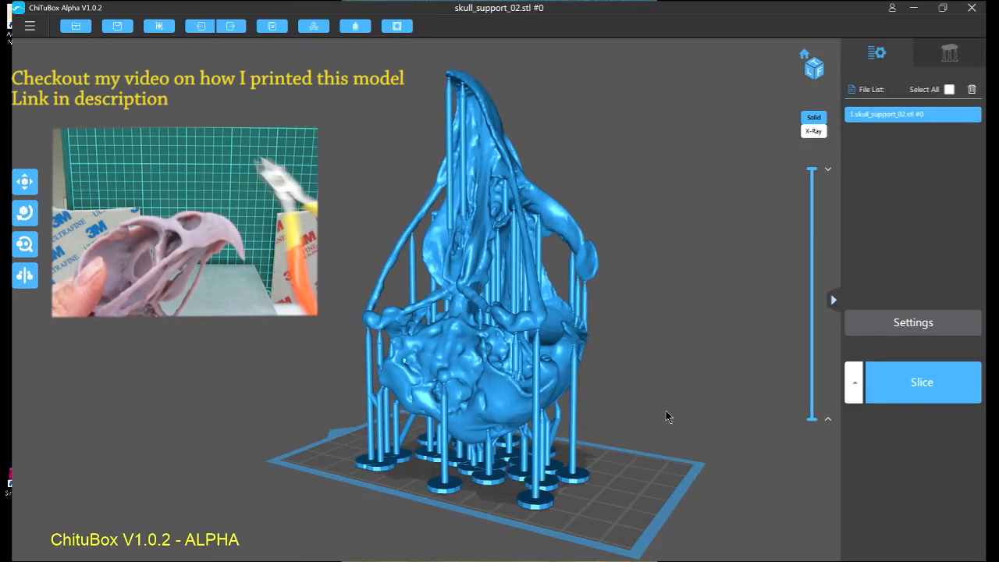
mouse_move(659, 419)
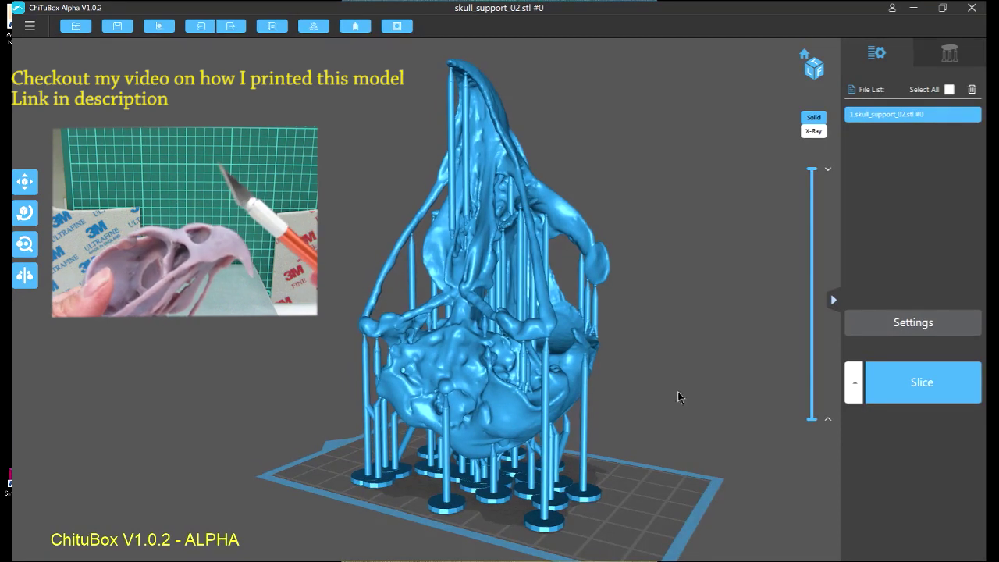
left_click_drag(679, 399, 675, 401)
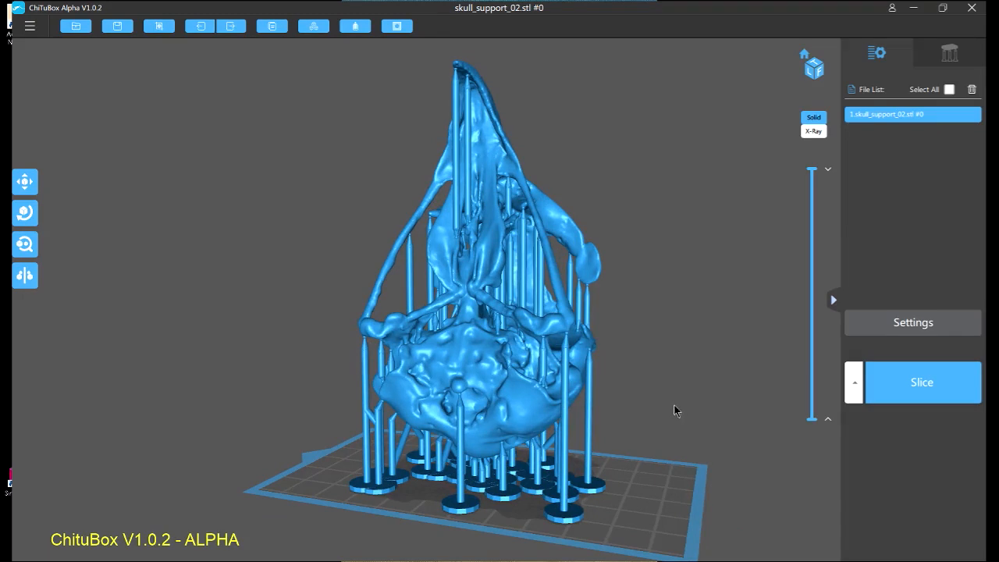
left_click_drag(675, 412, 471, 391)
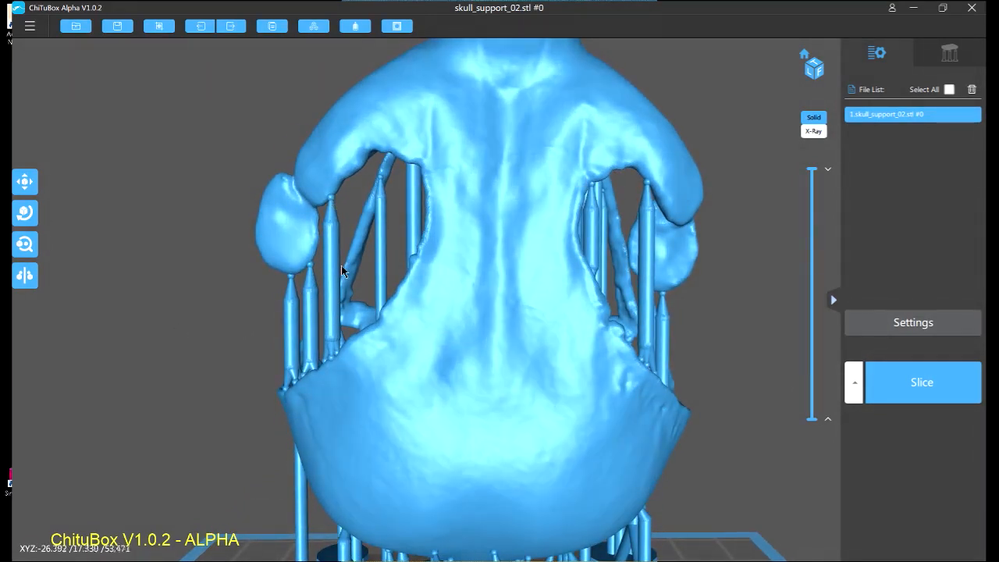
left_click_drag(340, 272, 232, 324)
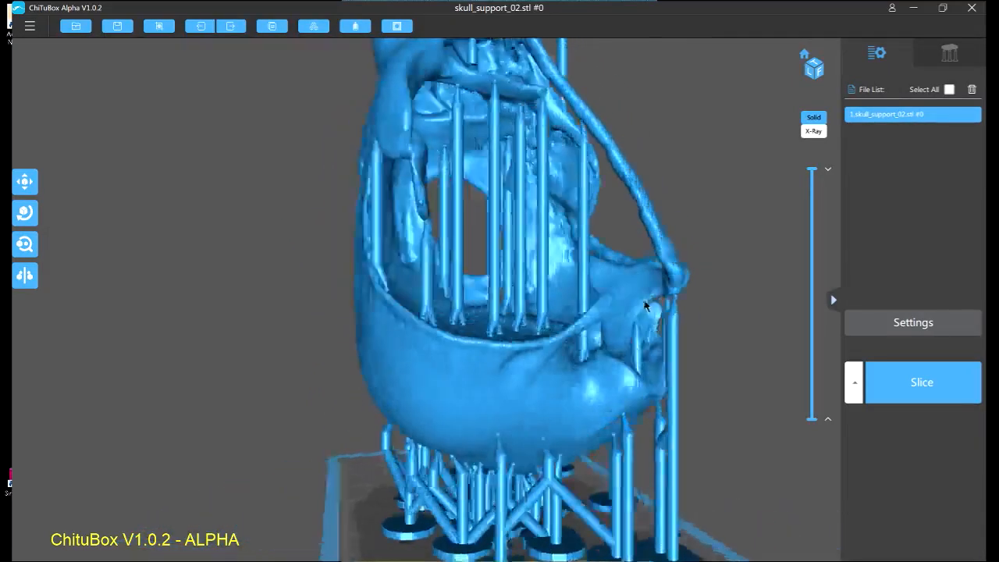
left_click_drag(644, 304, 699, 309)
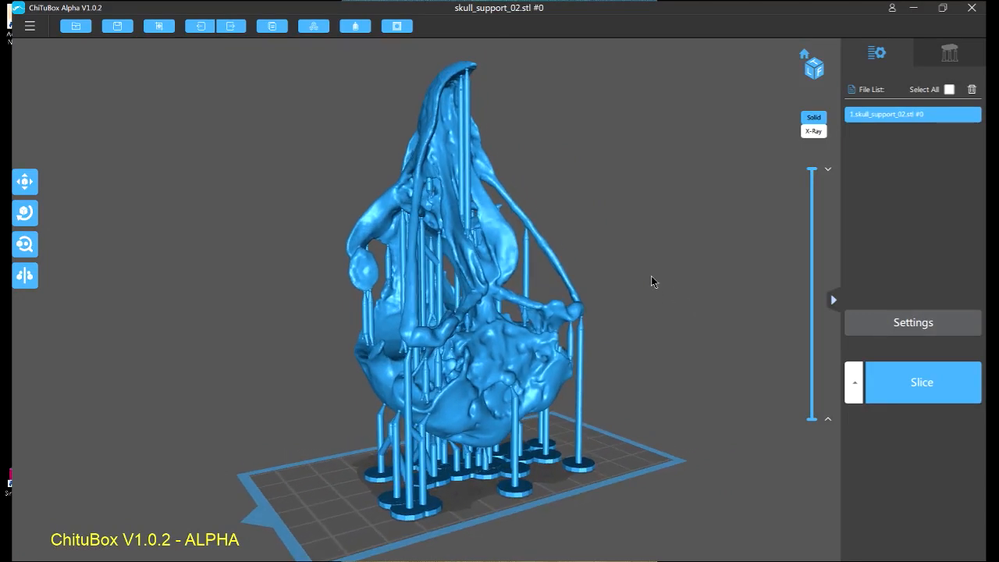
mouse_move(29, 26)
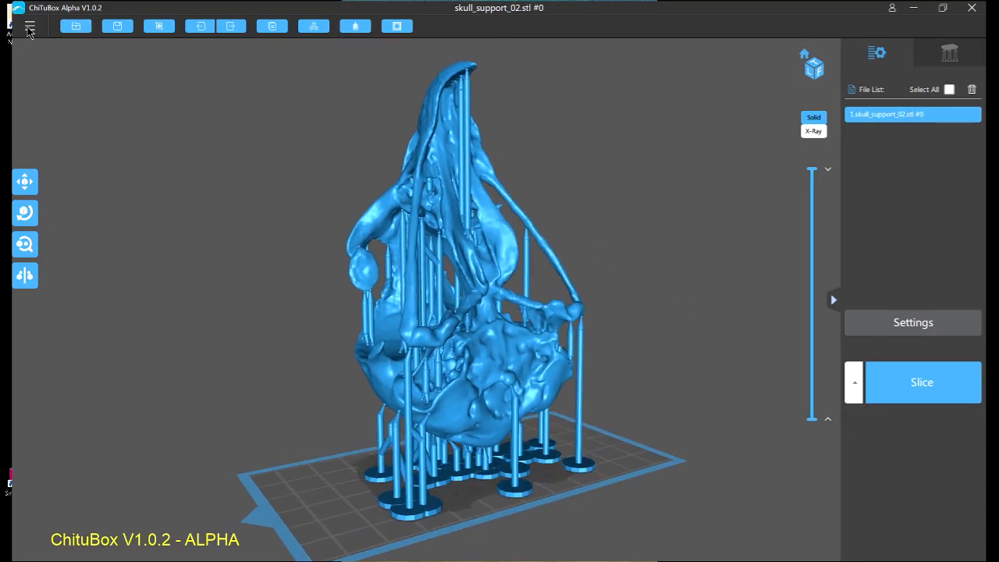
left_click(30, 25)
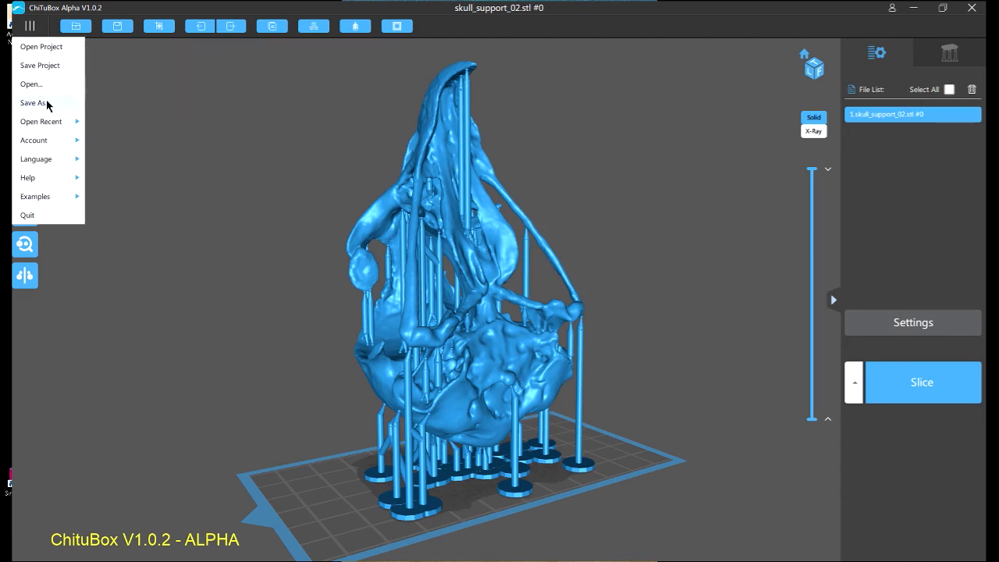
left_click(31, 103)
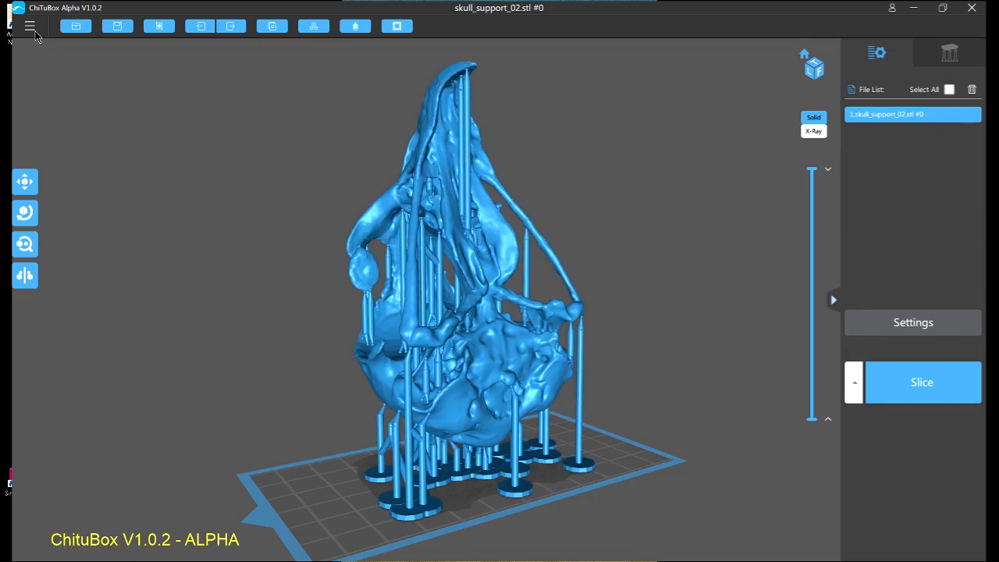
mouse_move(233, 209)
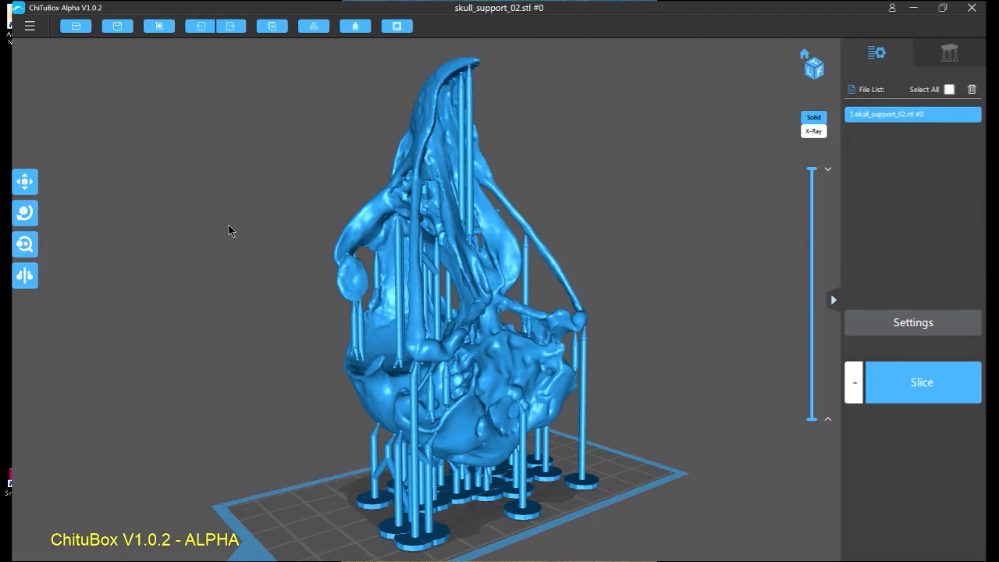
Check the upper, side and front supports, then select the AnyCubic Photon printer profile.
left_click_drag(231, 231, 281, 264)
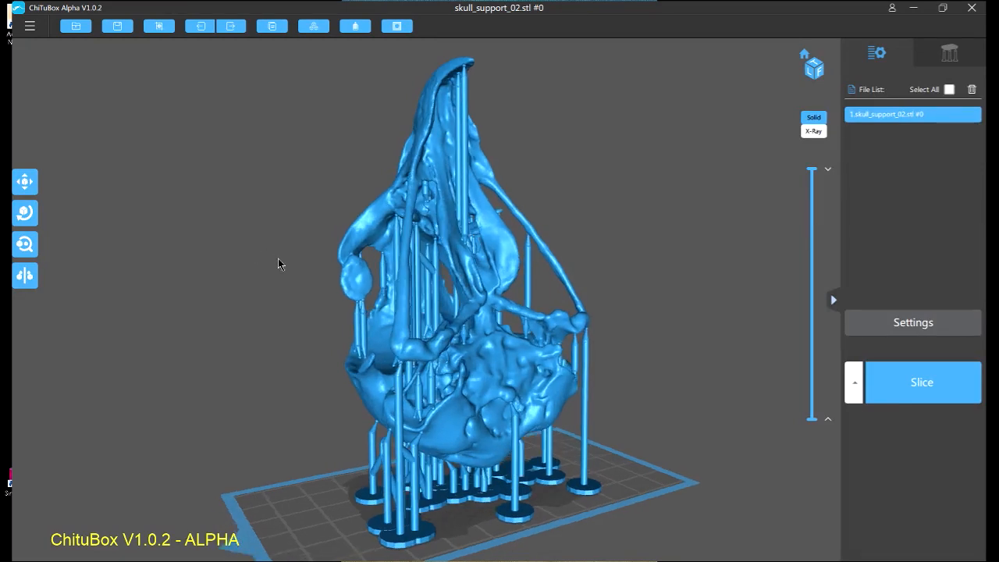
left_click_drag(281, 264, 492, 237)
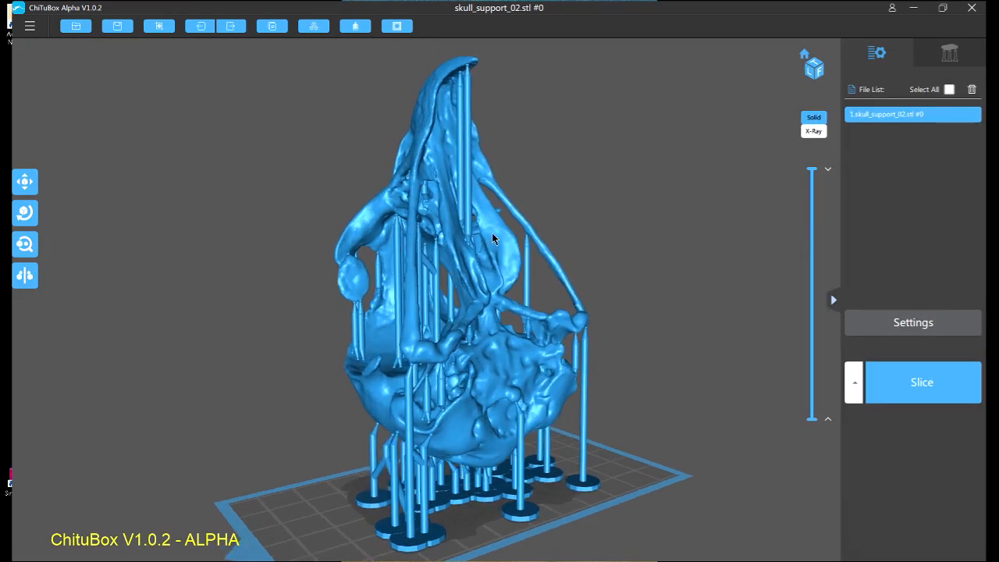
left_click_drag(493, 240, 609, 224)
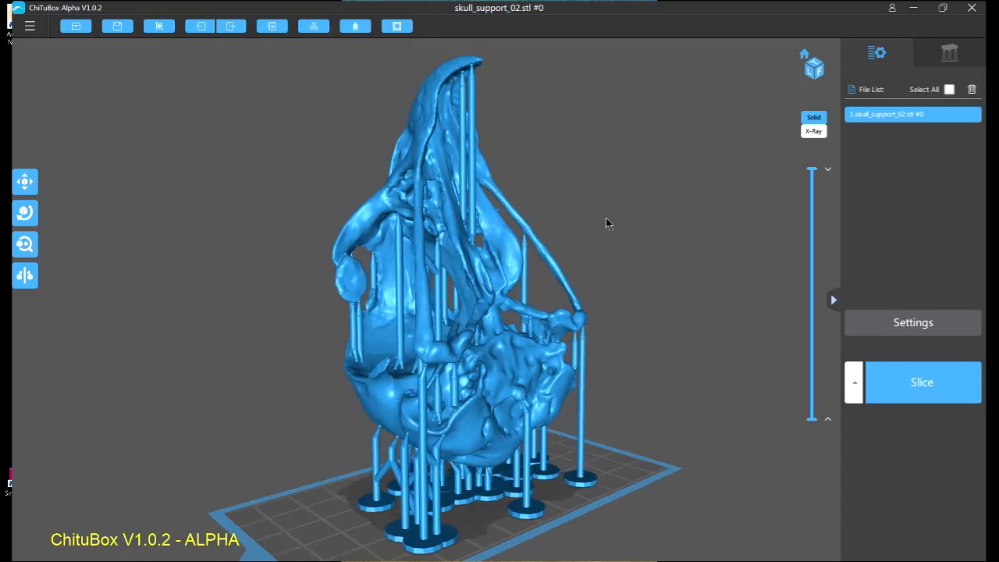
left_click_drag(609, 225, 595, 228)
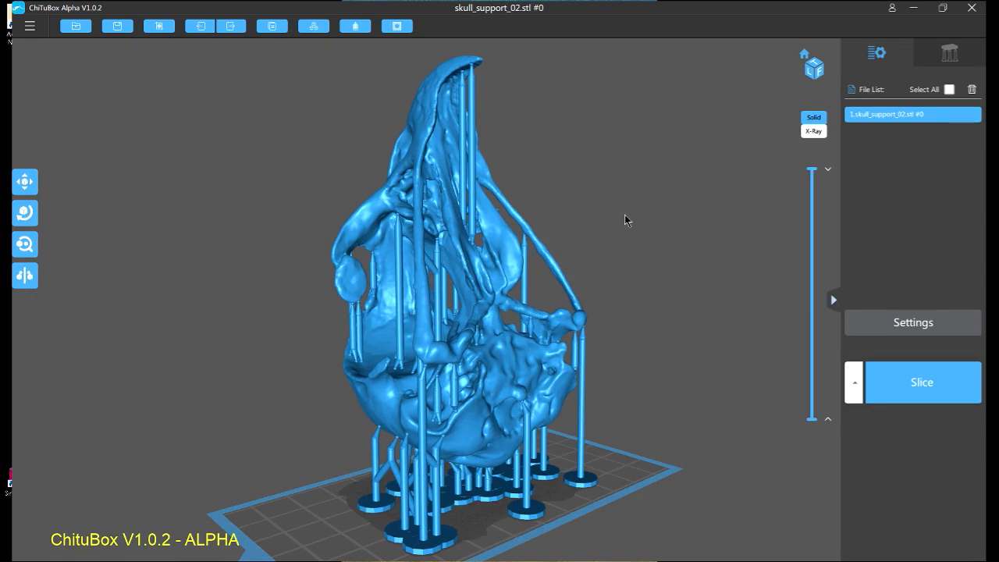
mouse_move(631, 225)
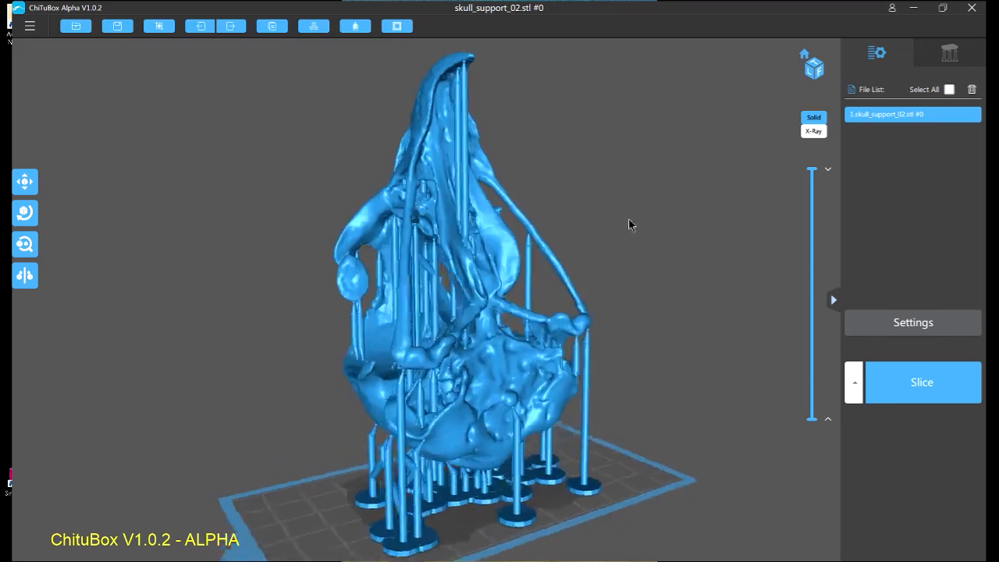
left_click_drag(631, 225, 565, 222)
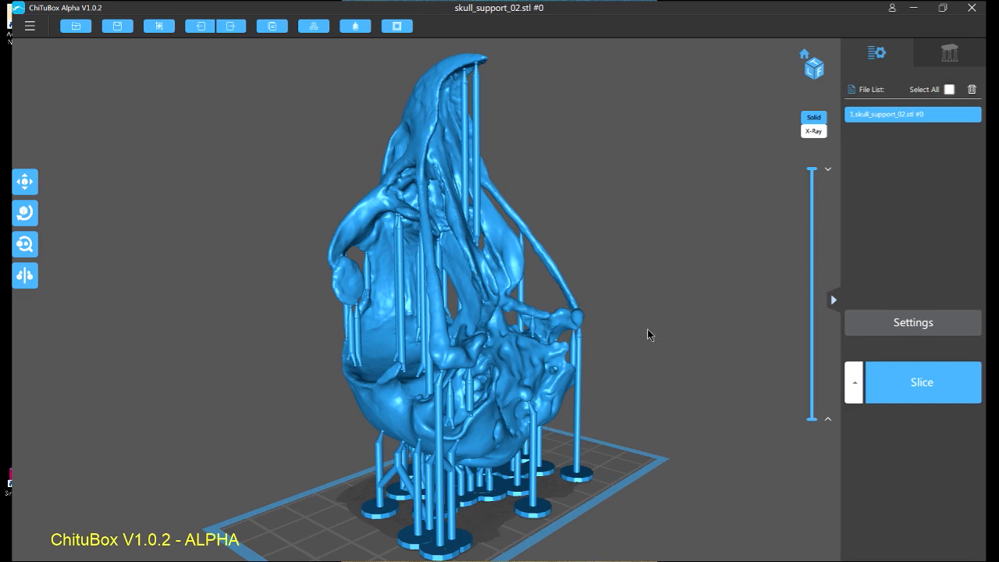
left_click_drag(648, 336, 789, 383)
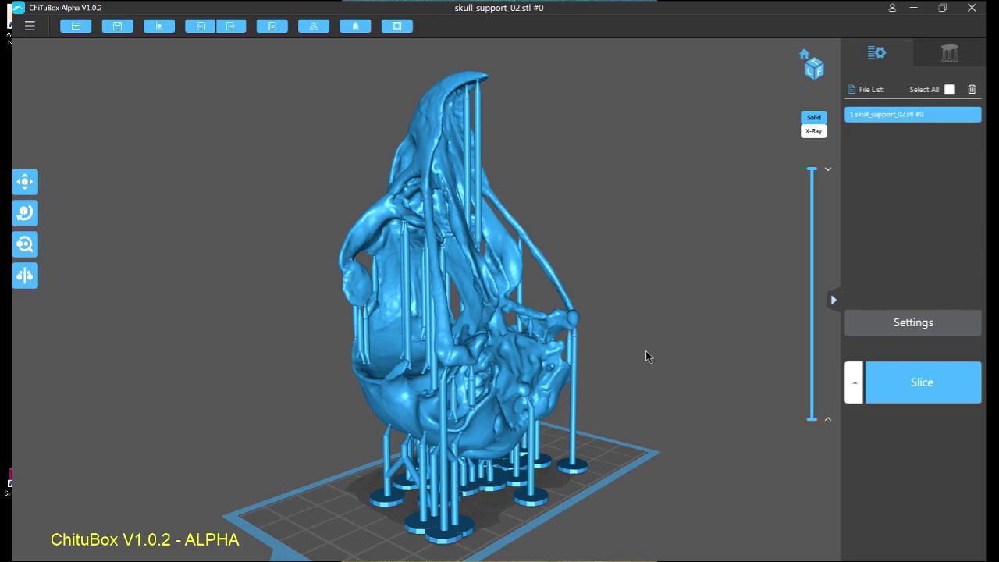
left_click(856, 392)
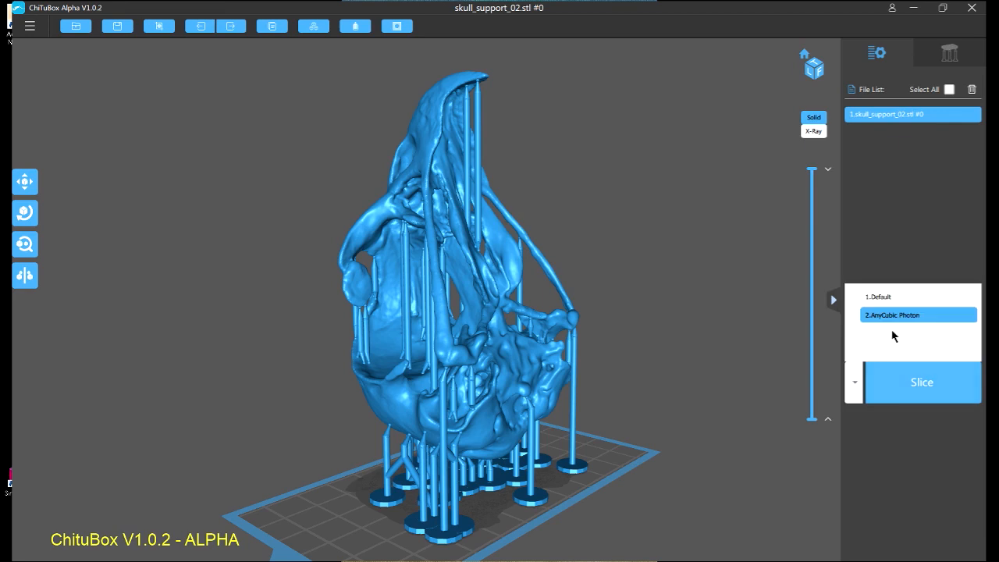
mouse_move(897, 366)
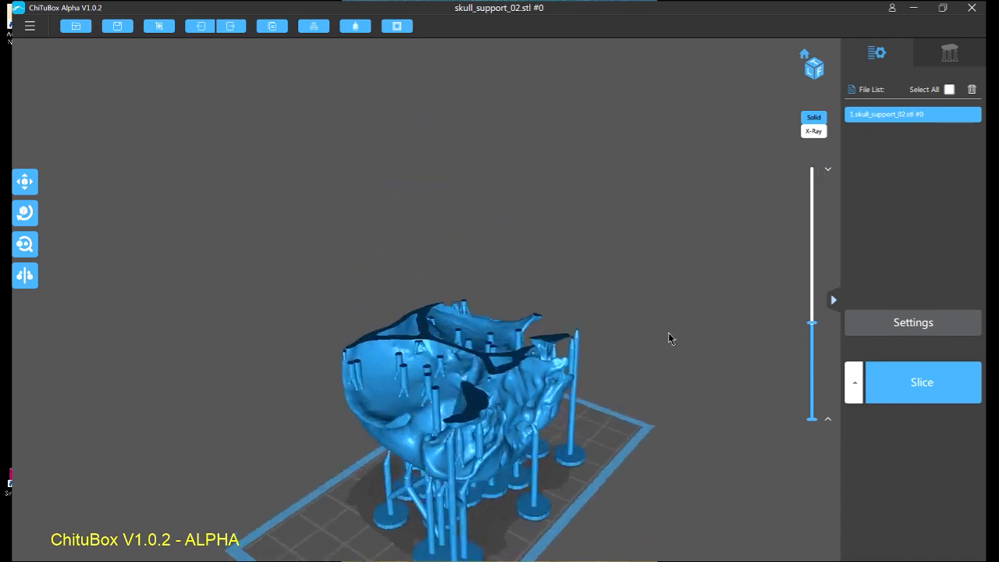
Preview cross-sections at the bottom layers and partway up the skull.
left_click_drag(812, 323, 812, 383)
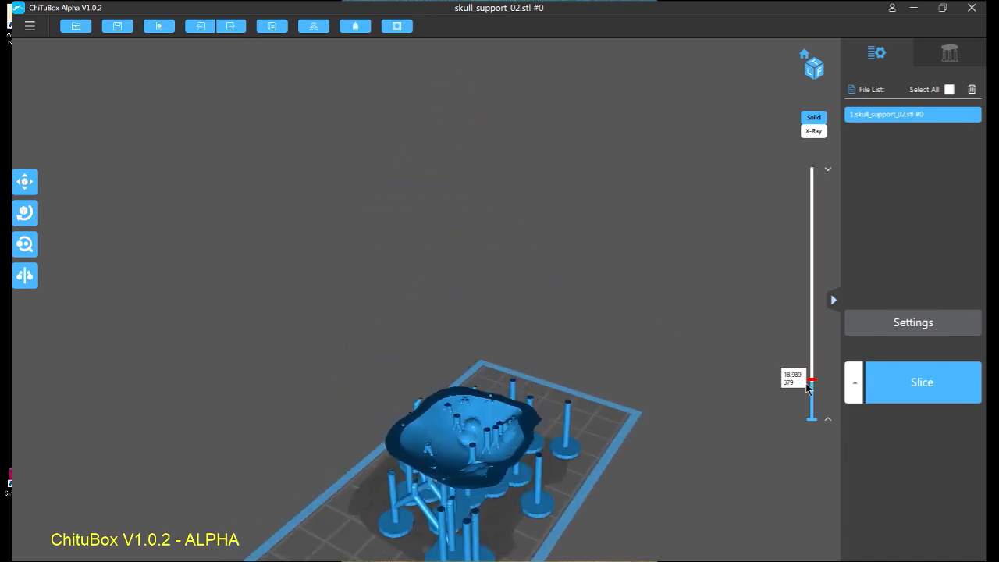
left_click_drag(812, 382, 812, 315)
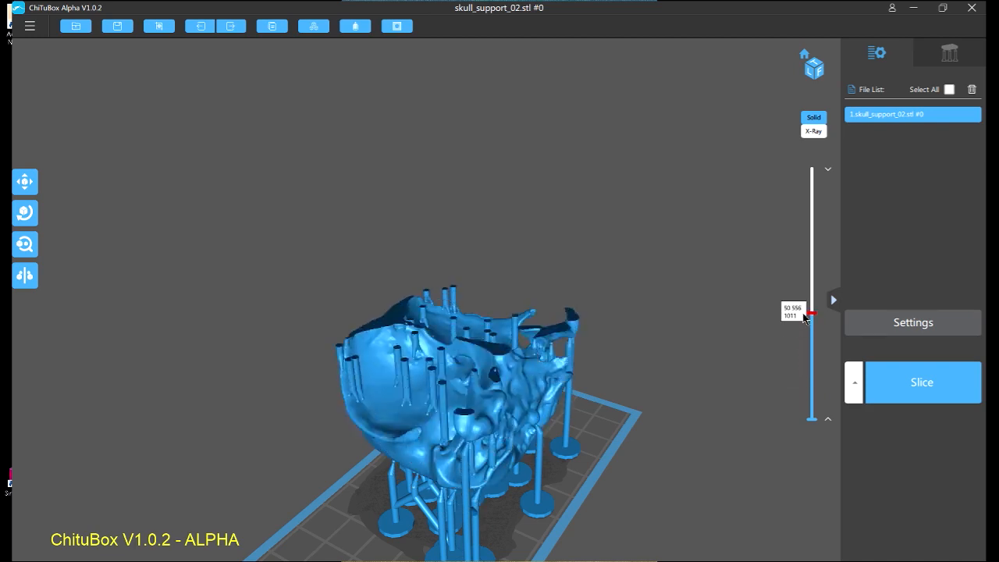
left_click_drag(818, 314, 818, 169)
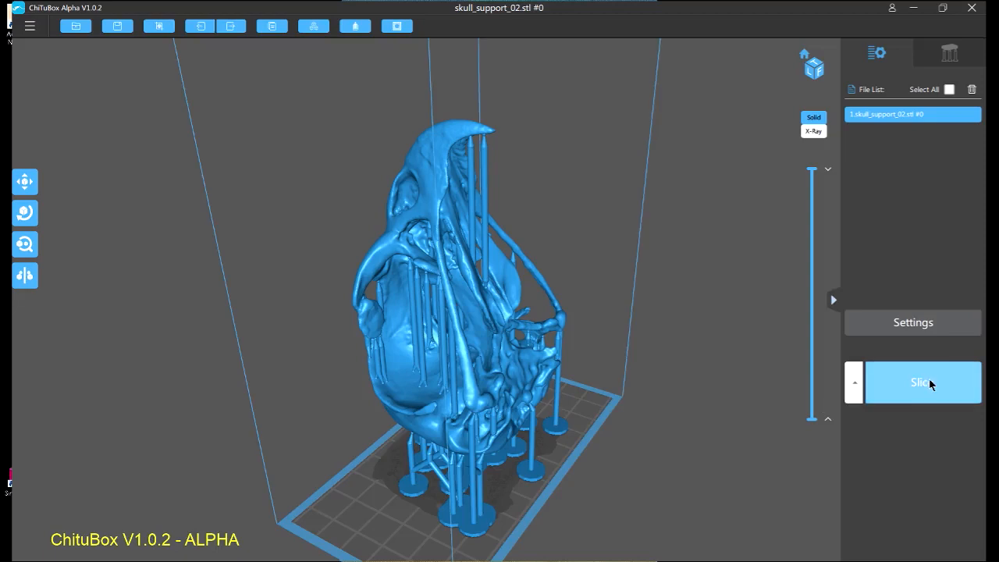
Slice the supported skull, giving a 120.9 ml resin and 12.5 hour estimate.
left_click(921, 382)
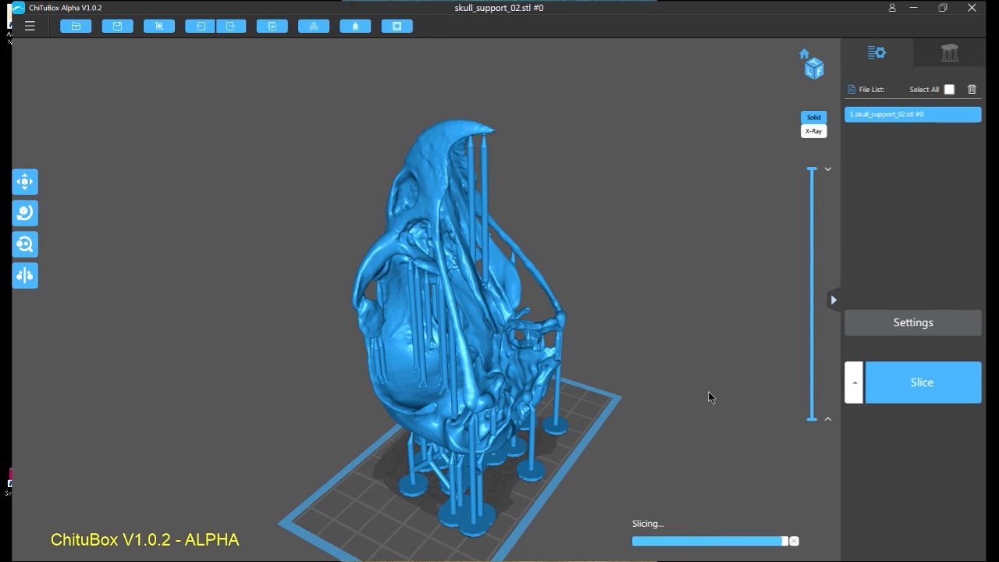
left_click(921, 381)
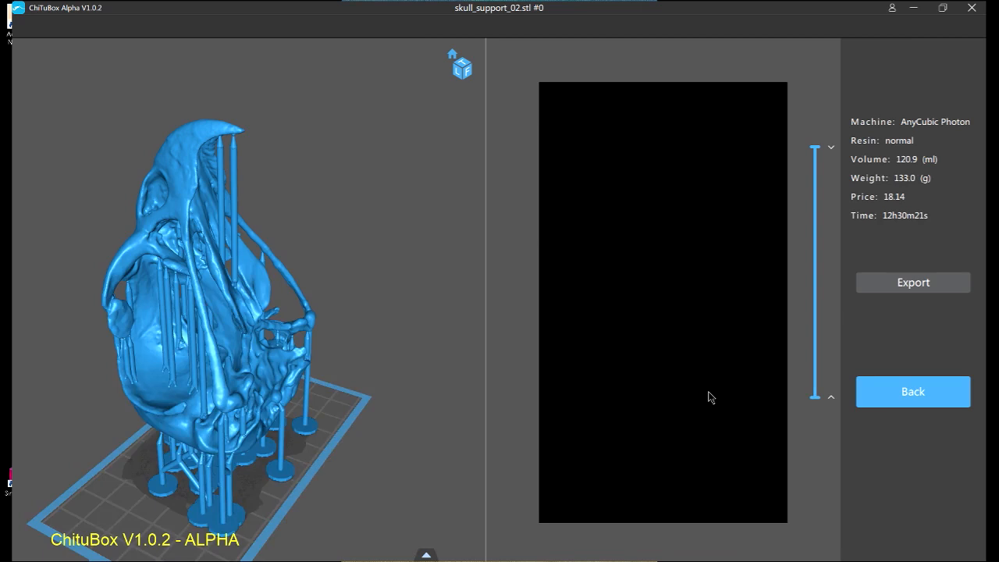
mouse_move(787, 187)
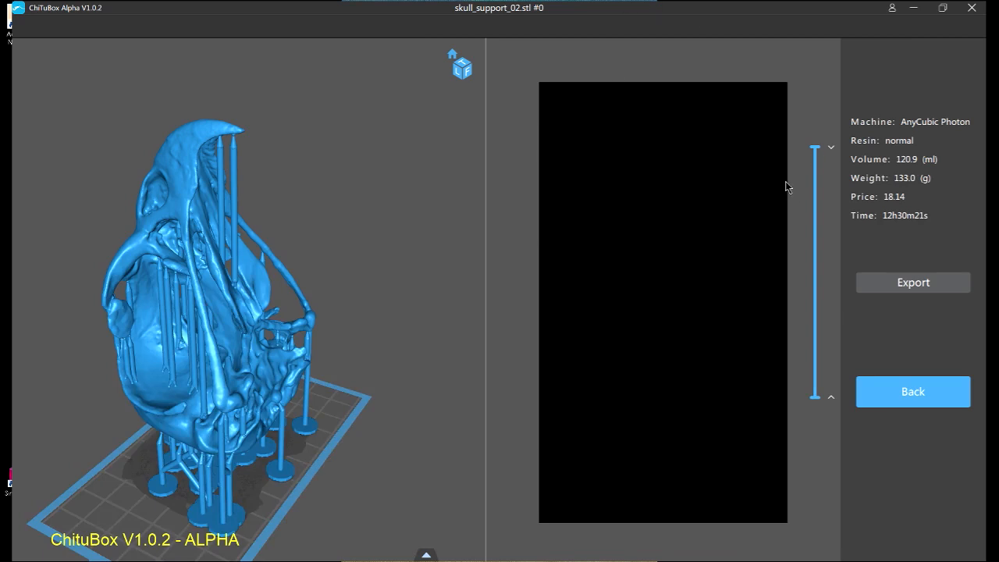
Step the layer preview from the empty top layer down through the skull to the support bases.
left_click(817, 150)
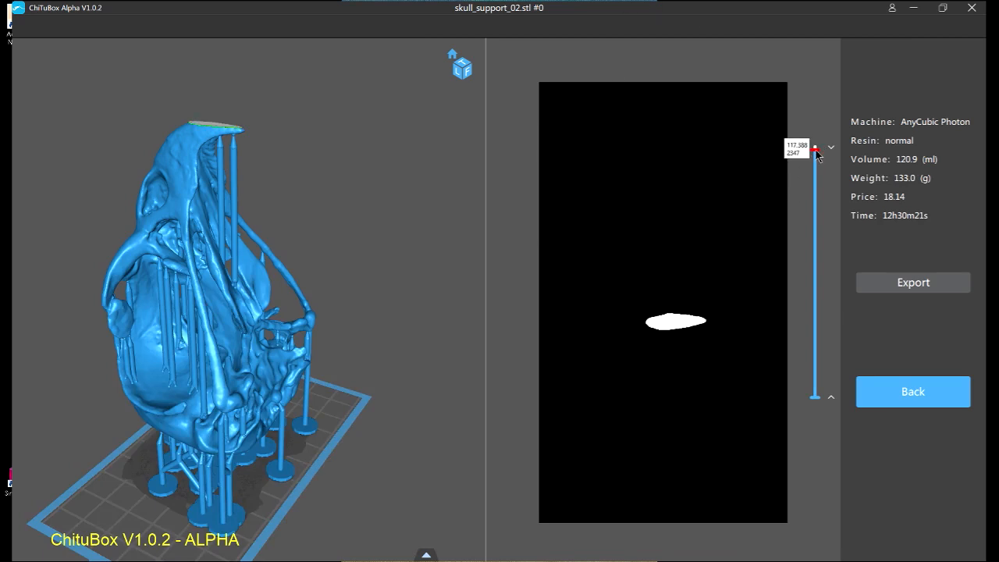
left_click_drag(817, 153, 817, 134)
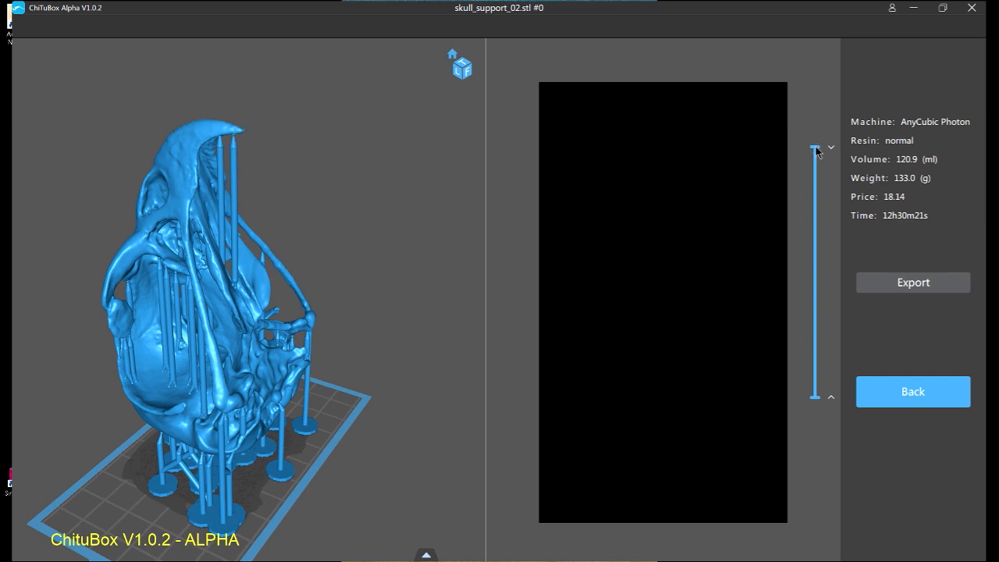
left_click_drag(816, 148, 817, 164)
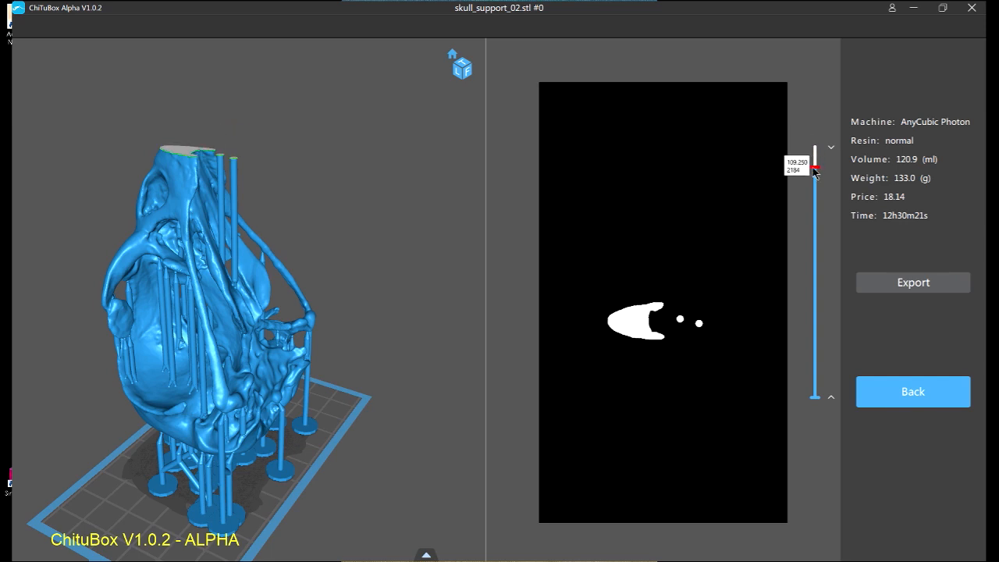
left_click_drag(817, 164, 817, 231)
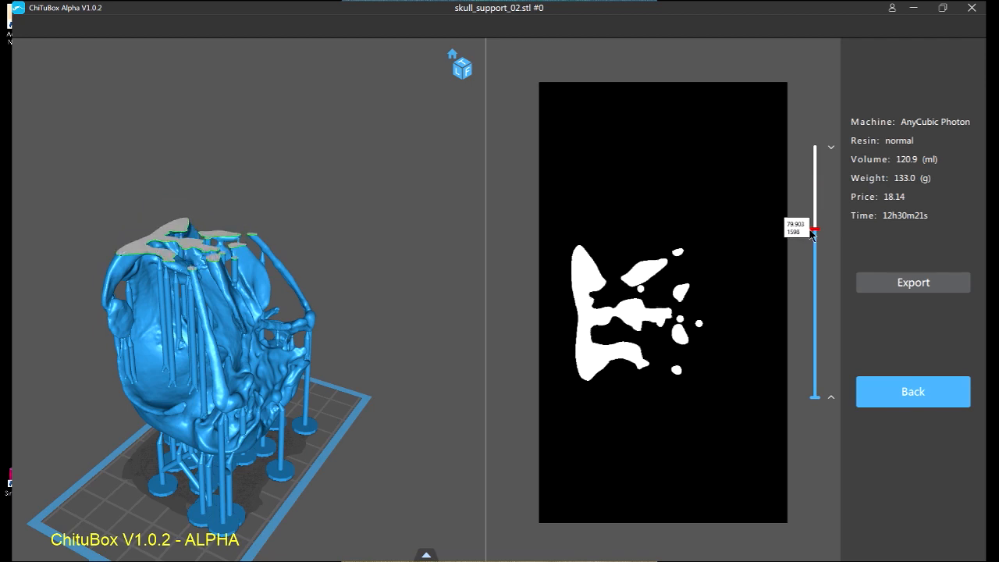
left_click_drag(815, 231, 815, 253)
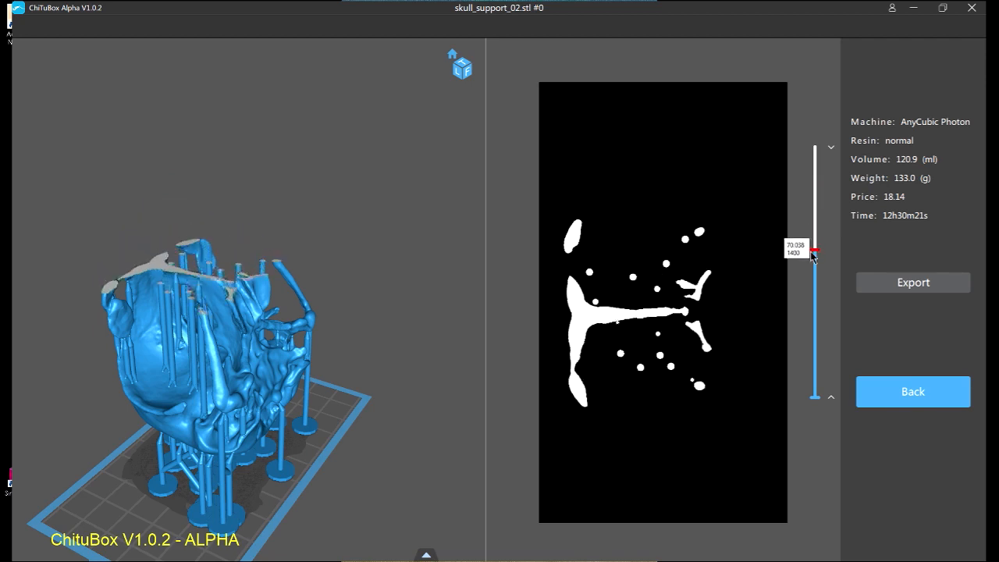
left_click_drag(815, 253, 815, 287)
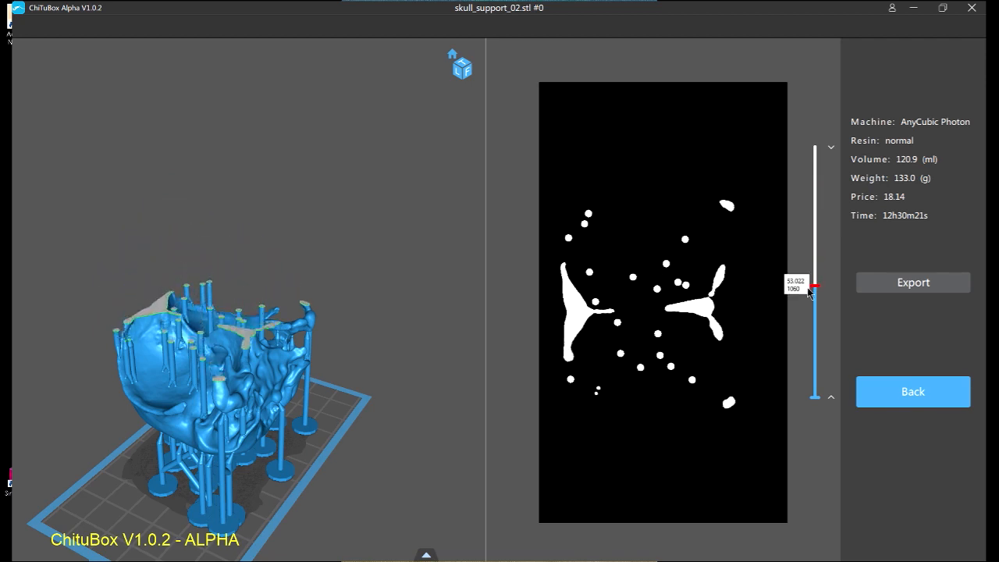
left_click_drag(815, 291, 815, 315)
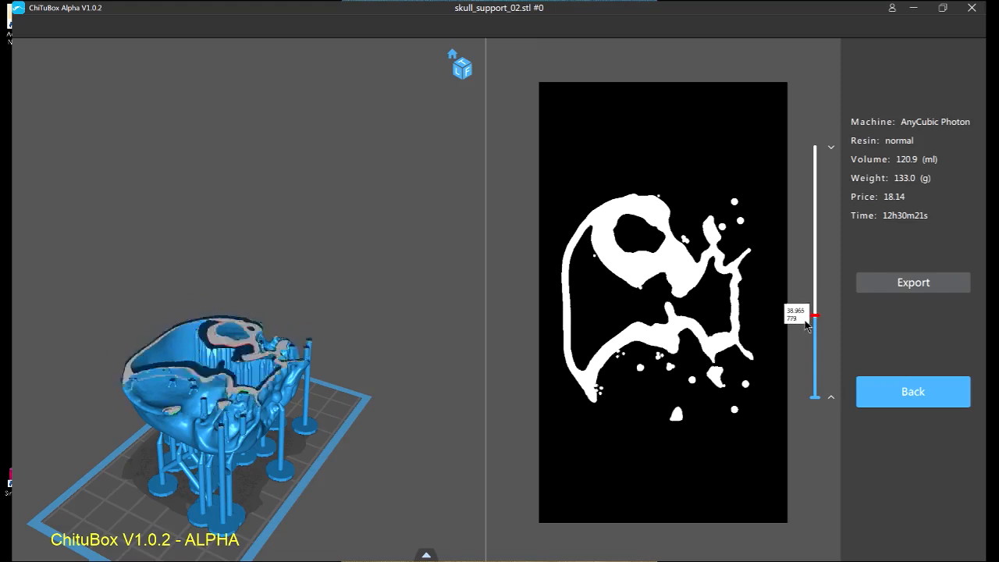
left_click_drag(815, 315, 815, 343)
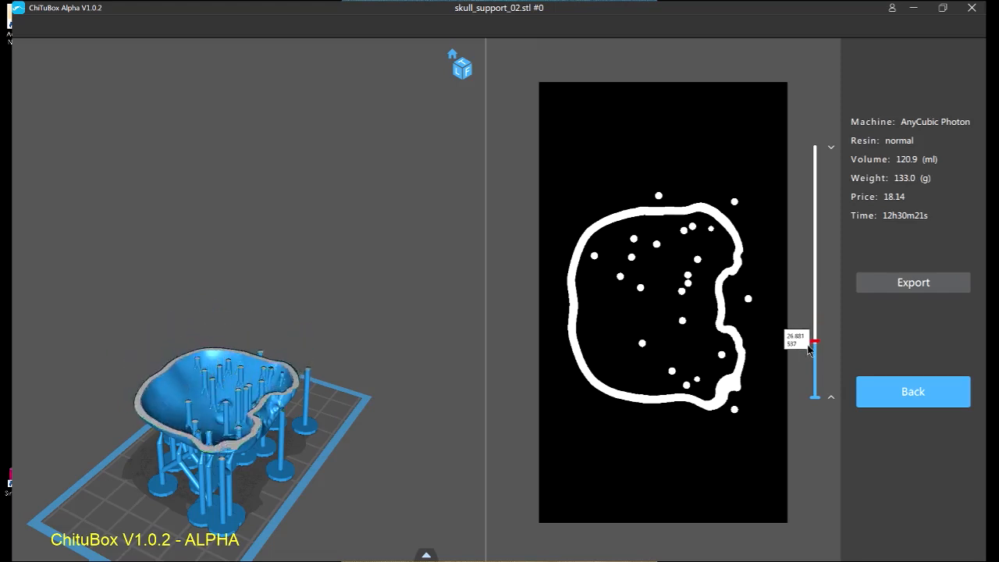
left_click_drag(815, 343, 815, 369)
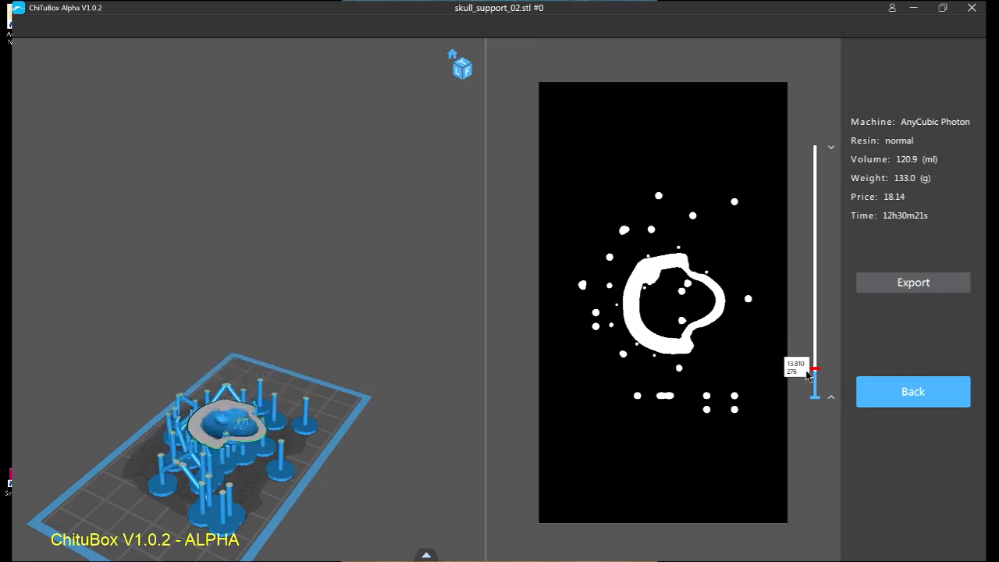
left_click_drag(815, 368, 815, 384)
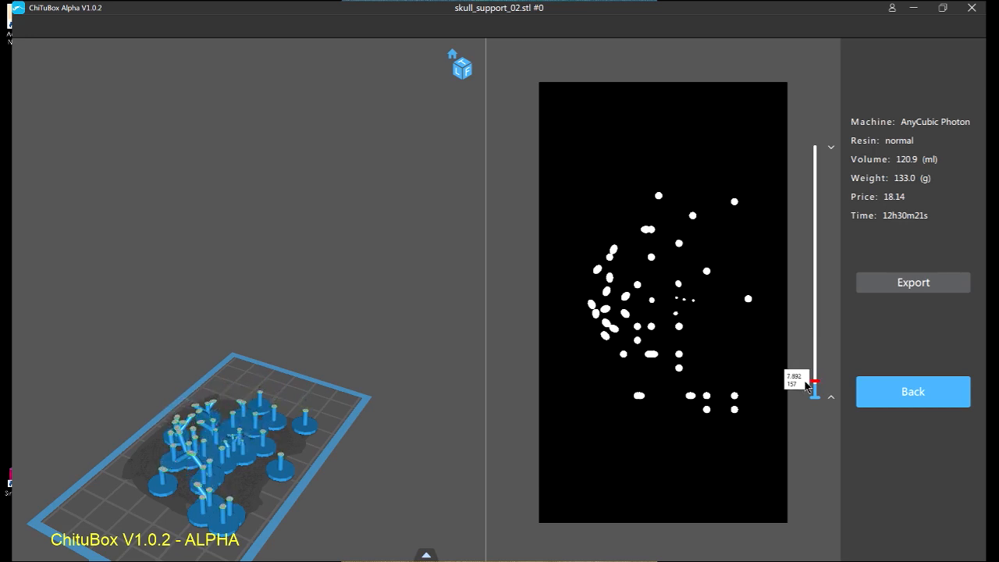
left_click_drag(815, 382, 815, 391)
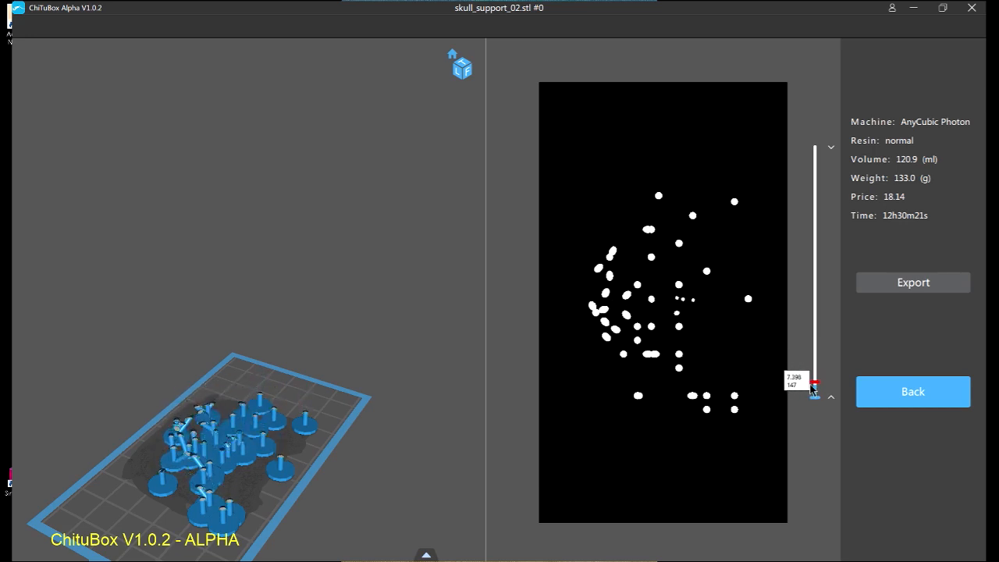
left_click_drag(816, 383, 815, 393)
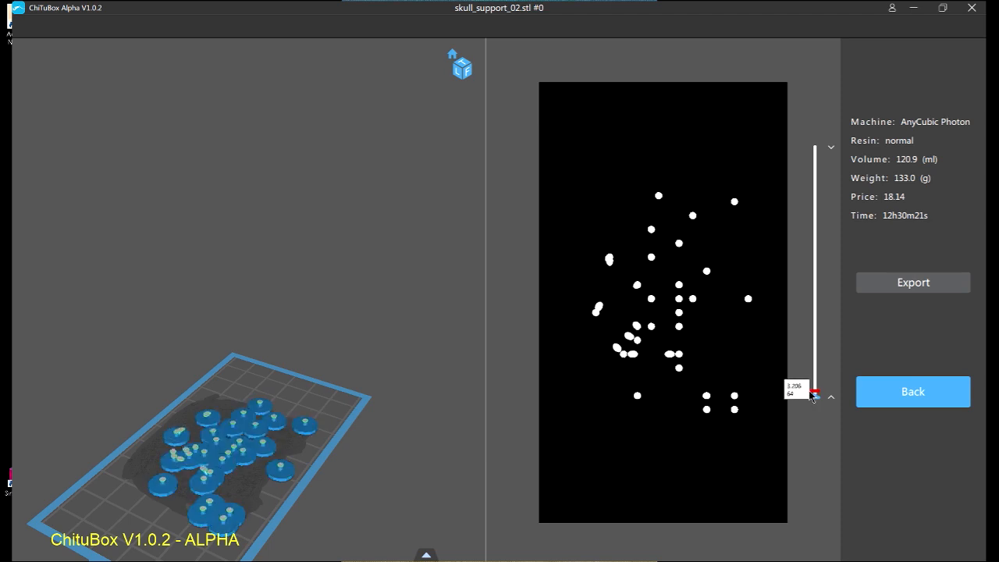
Move the preview back up to mid-height layers and start exporting the sliced file.
left_click_drag(815, 391, 815, 347)
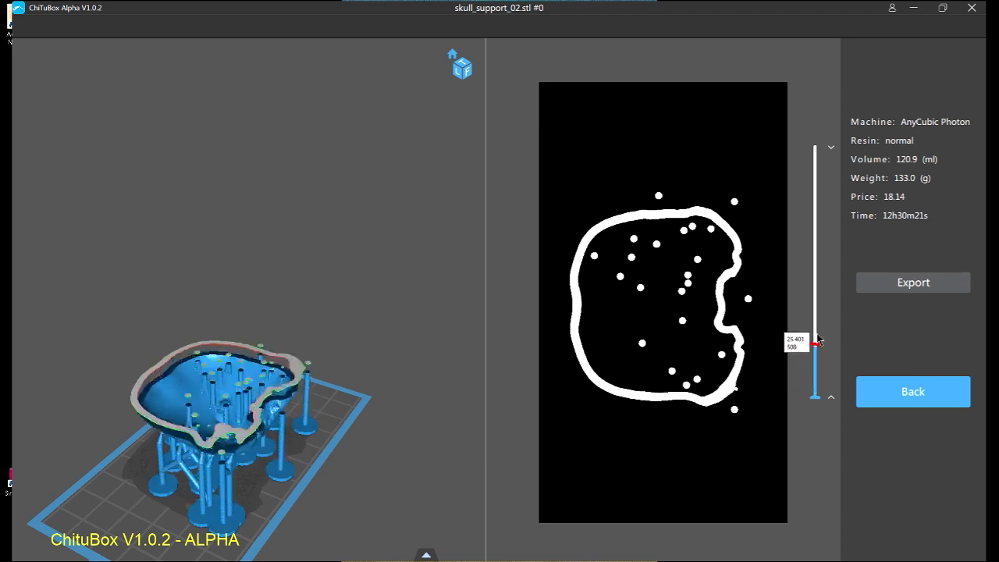
left_click_drag(815, 341, 815, 248)
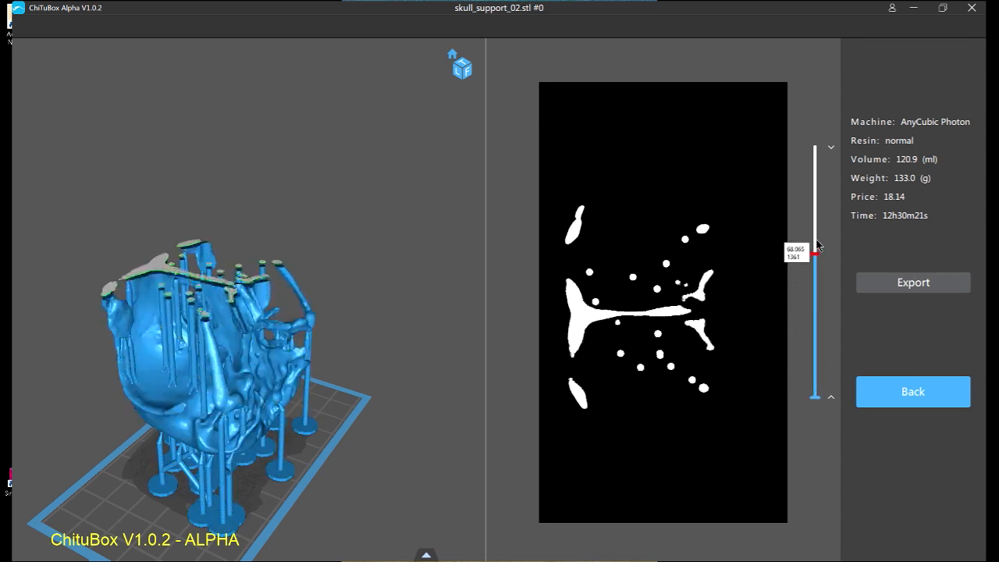
left_click_drag(815, 243, 815, 159)
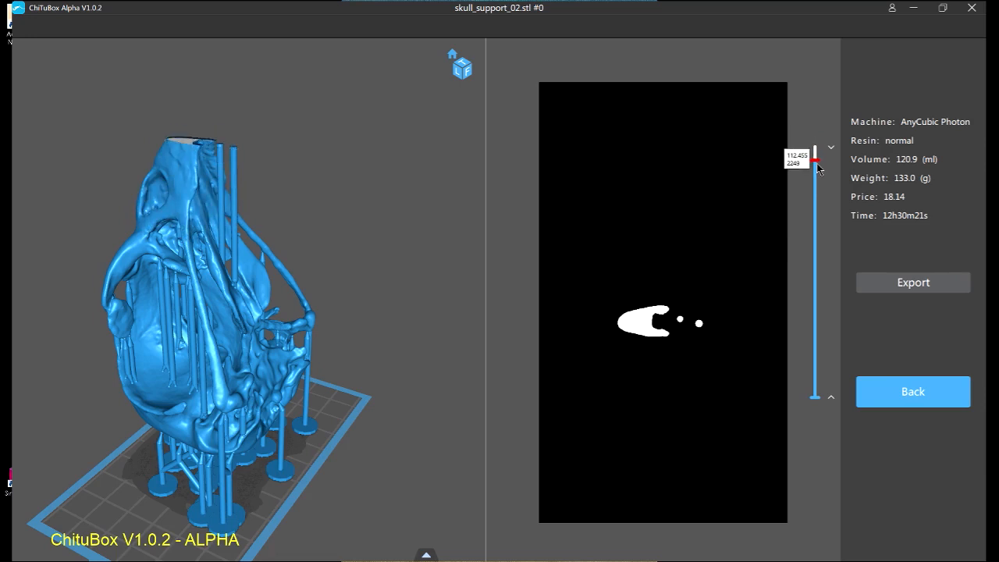
left_click_drag(815, 159, 815, 247)
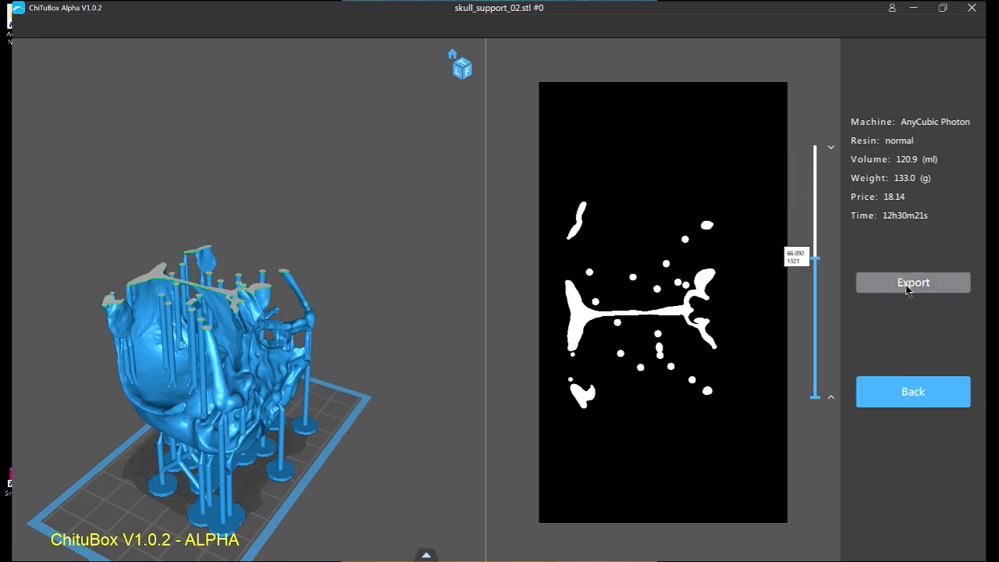
left_click(912, 281)
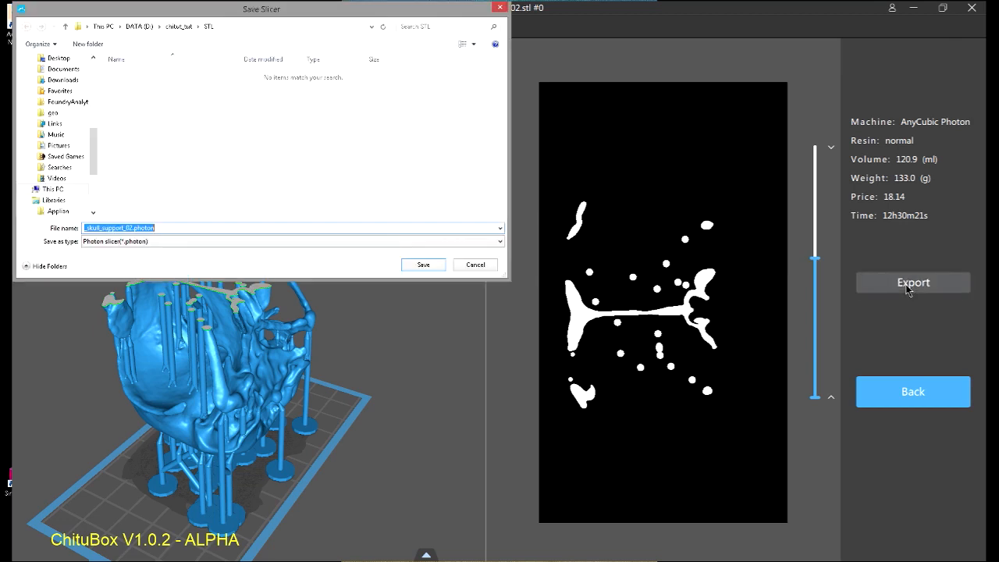
Edit the export file name and save the sliced skull as a .photon file.
left_click(496, 240)
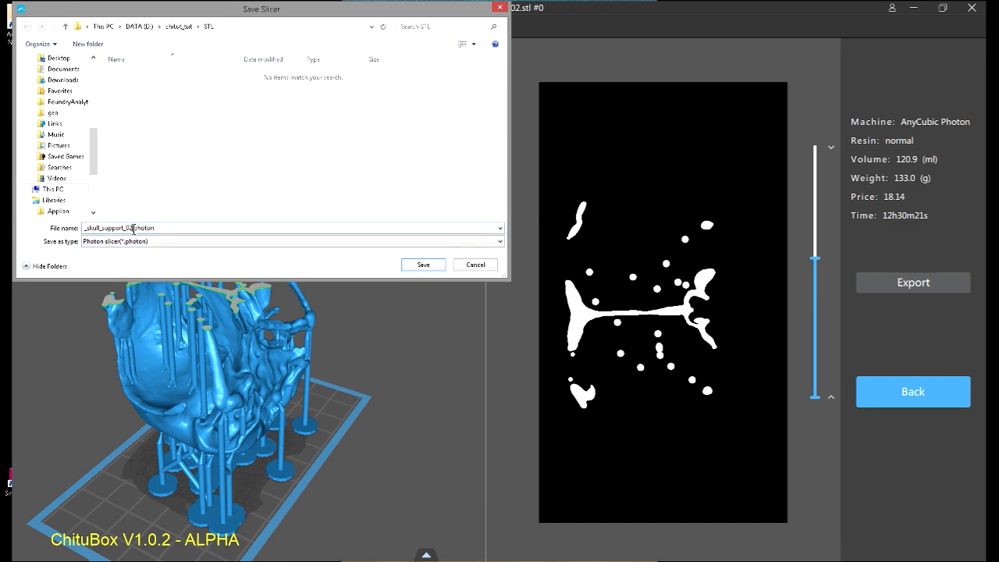
mouse_move(382, 200)
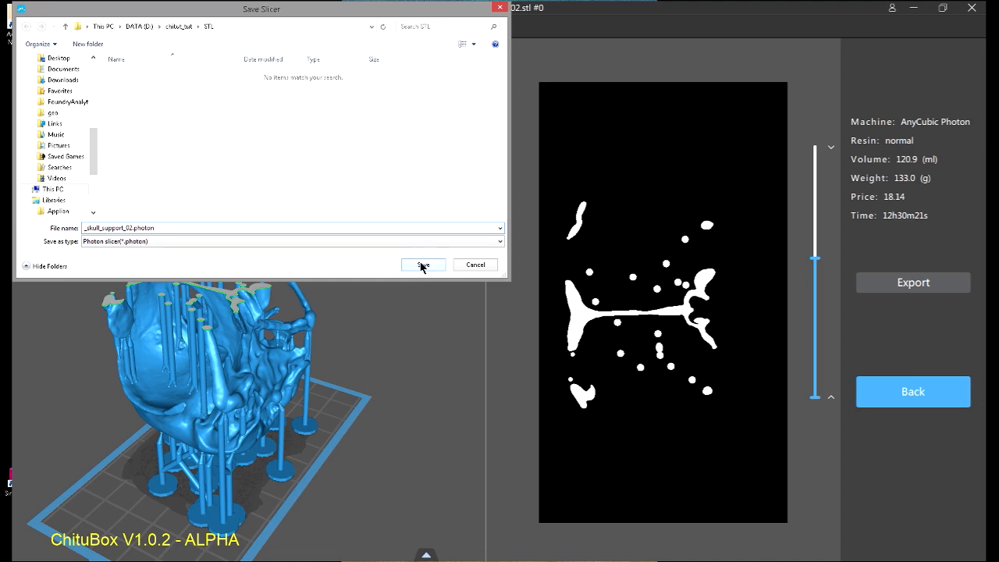
left_click(422, 266)
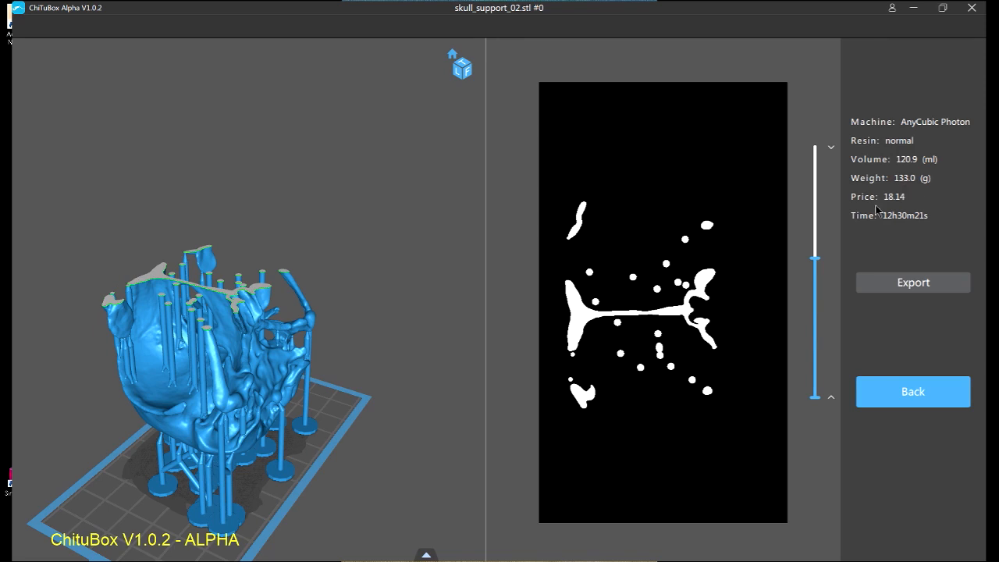
mouse_move(888, 159)
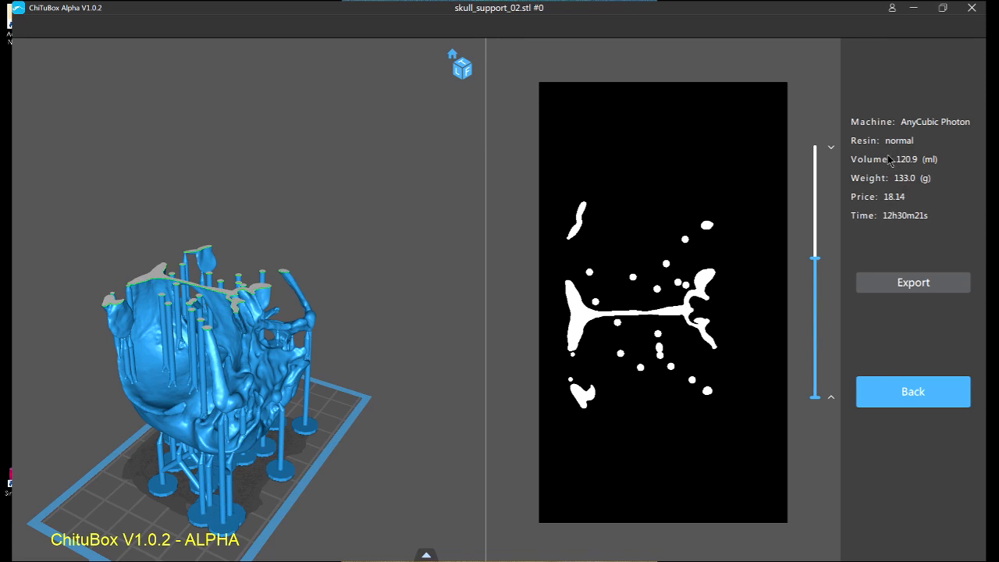
mouse_move(935, 231)
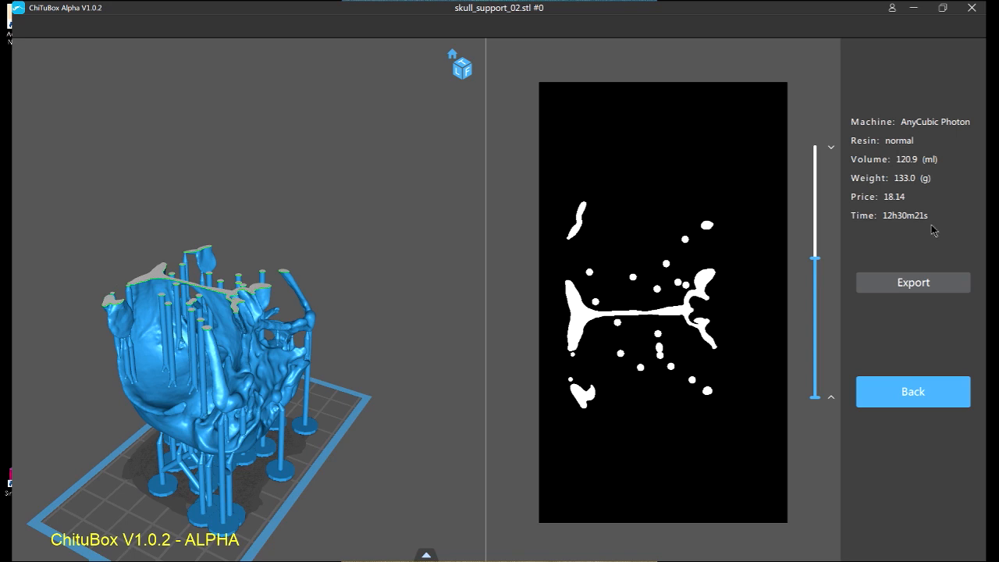
mouse_move(851, 248)
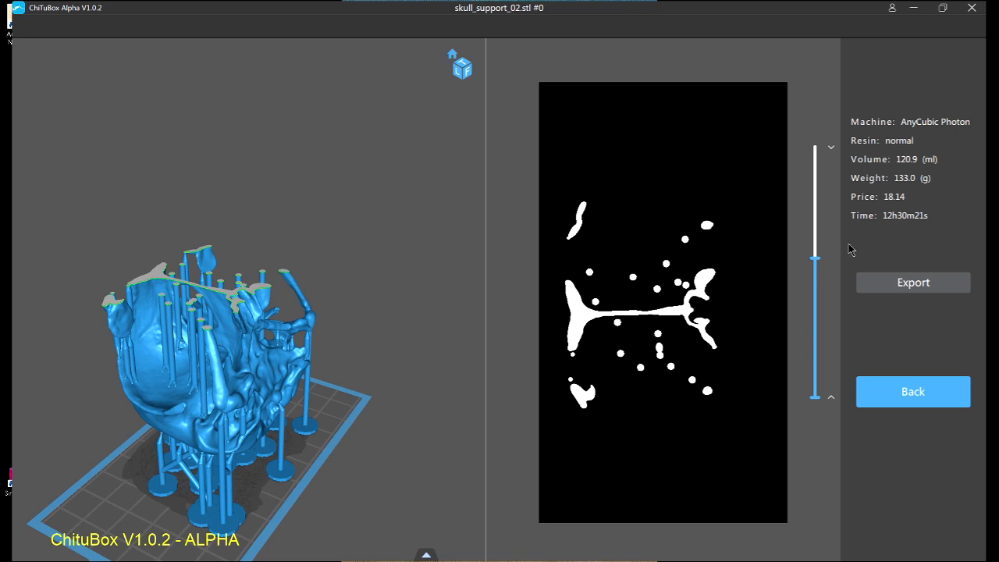
mouse_move(898, 243)
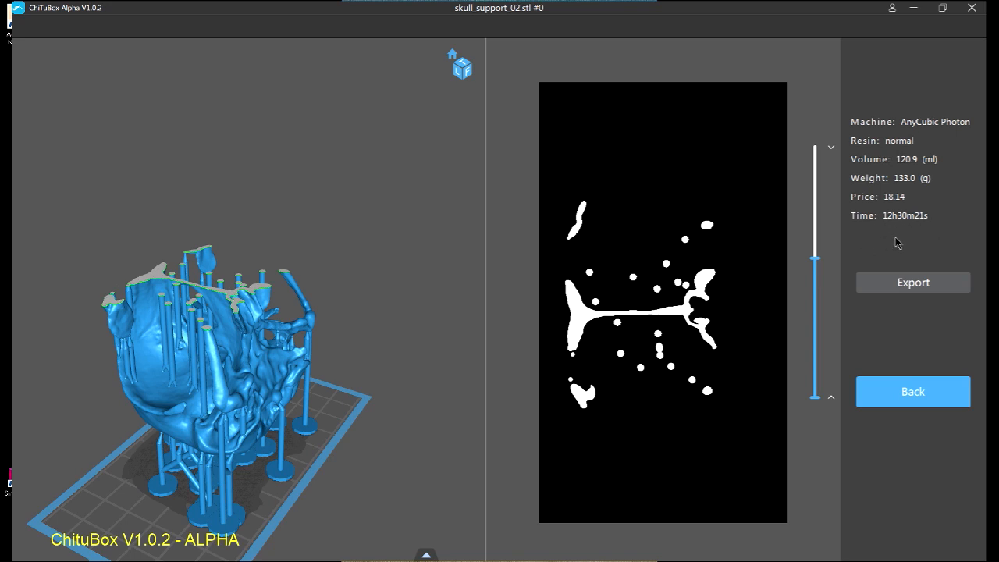
mouse_move(851, 259)
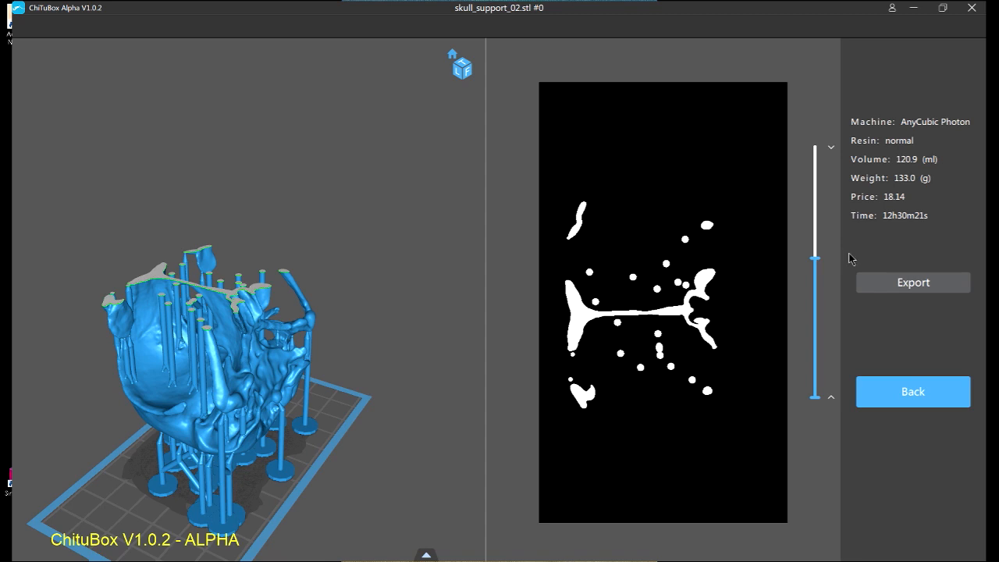
mouse_move(926, 228)
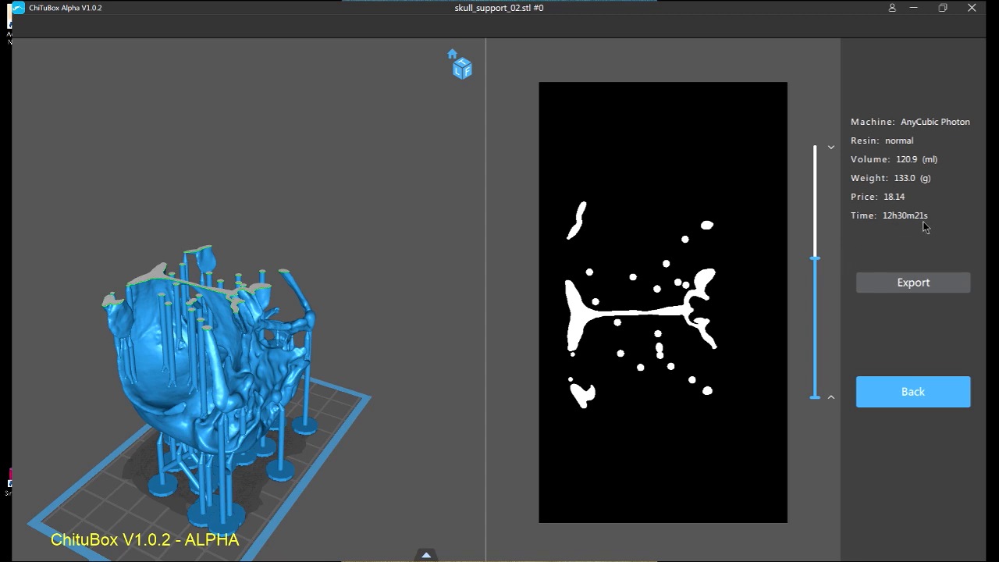
mouse_move(937, 222)
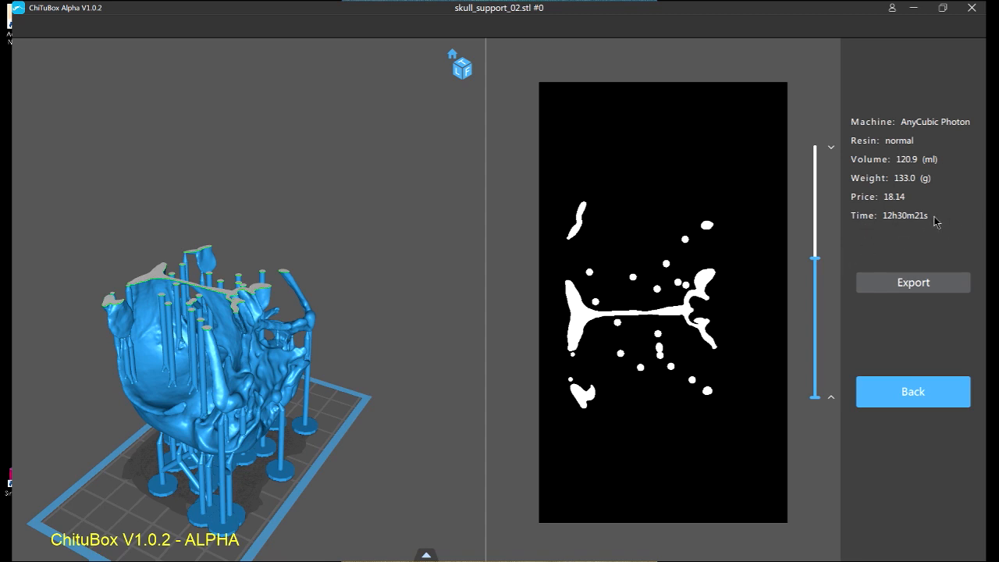
mouse_move(931, 173)
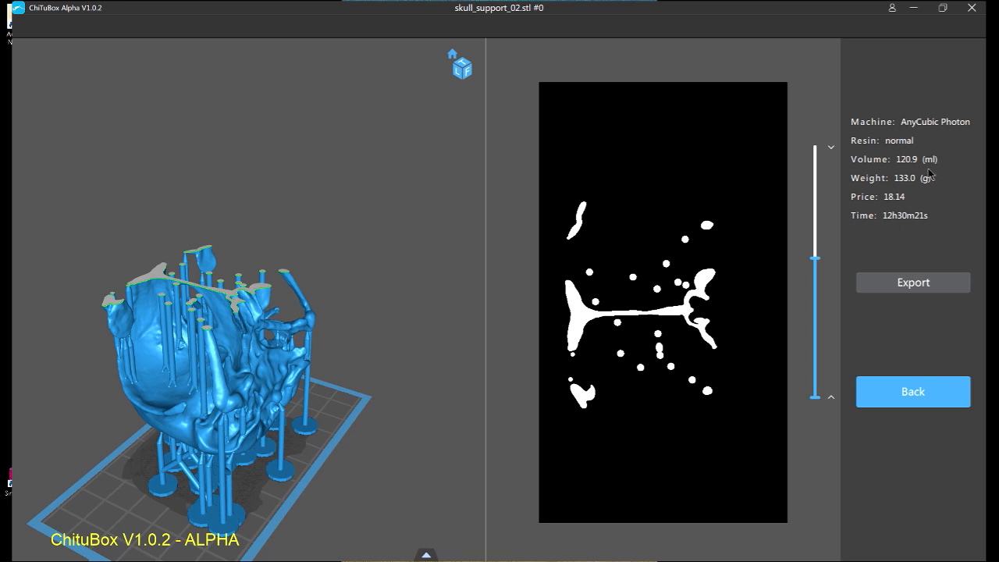
mouse_move(909, 174)
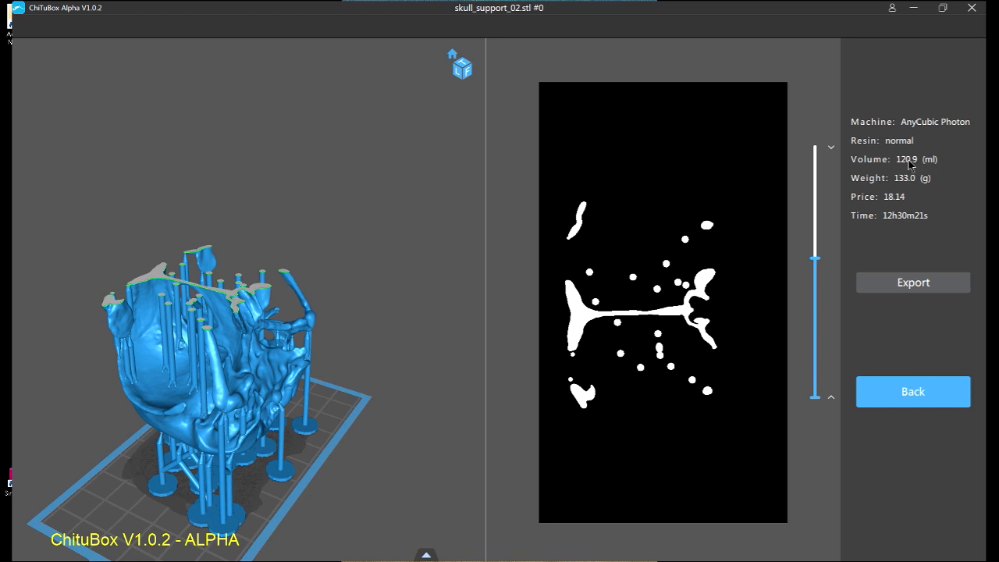
mouse_move(896, 168)
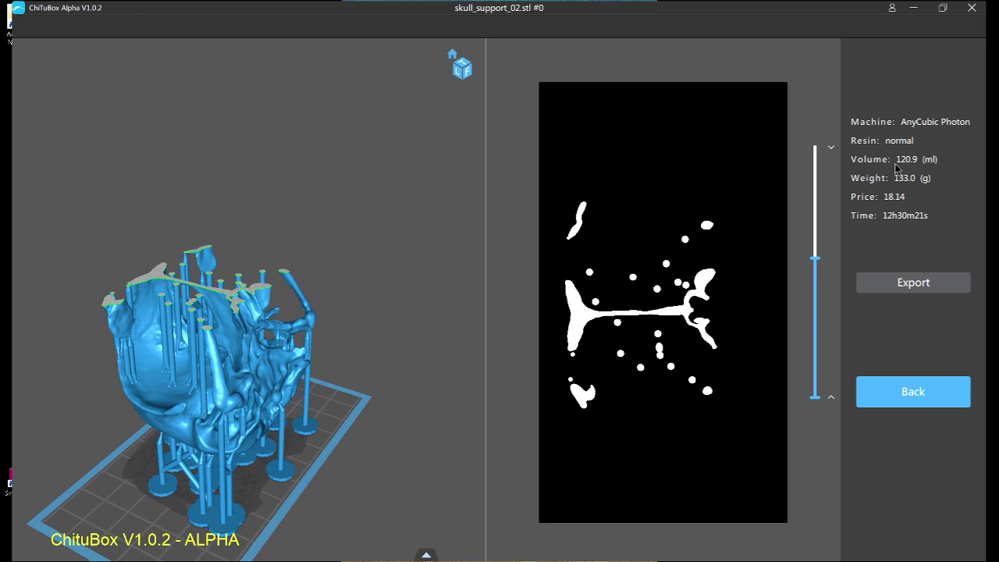
mouse_move(914, 172)
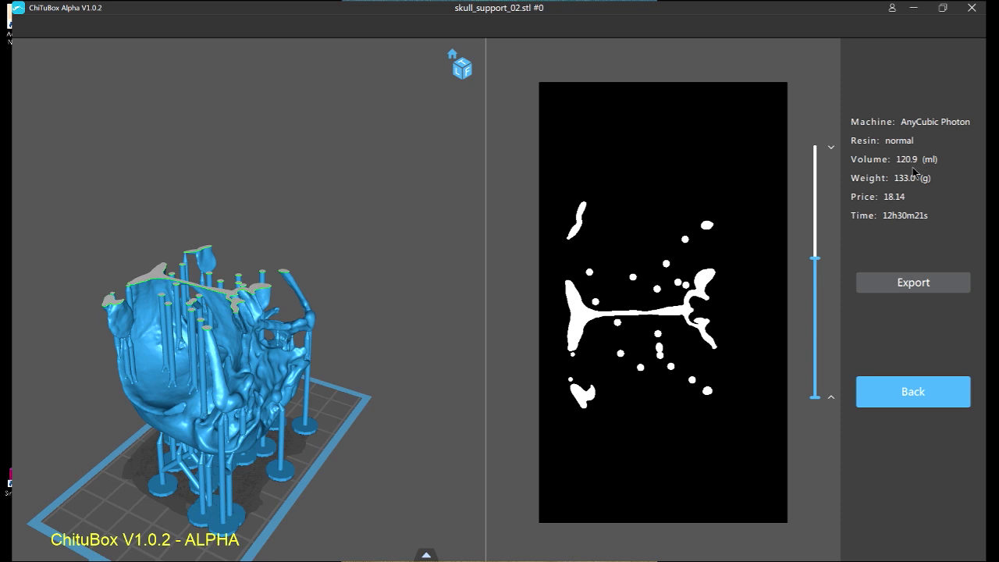
mouse_move(896, 175)
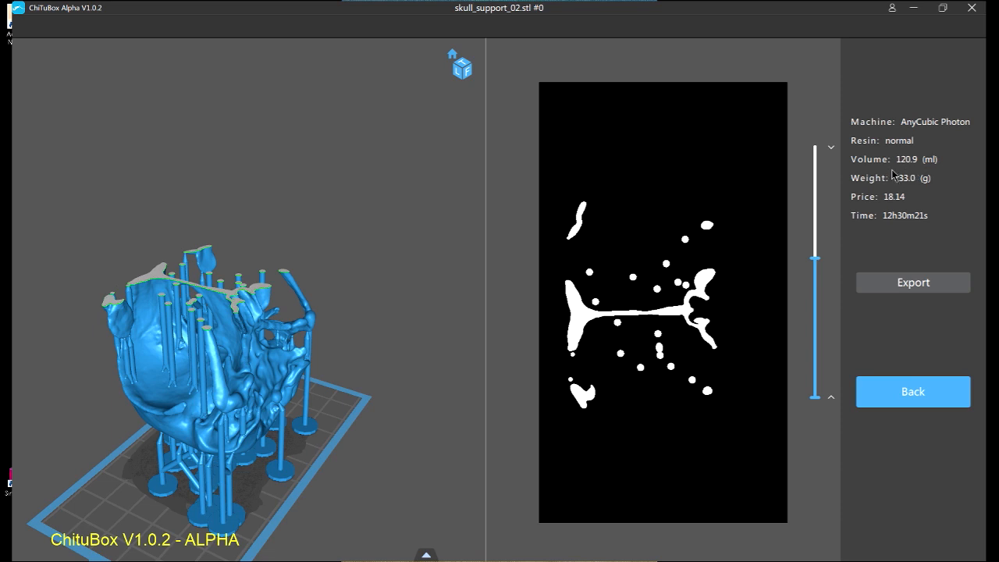
mouse_move(873, 178)
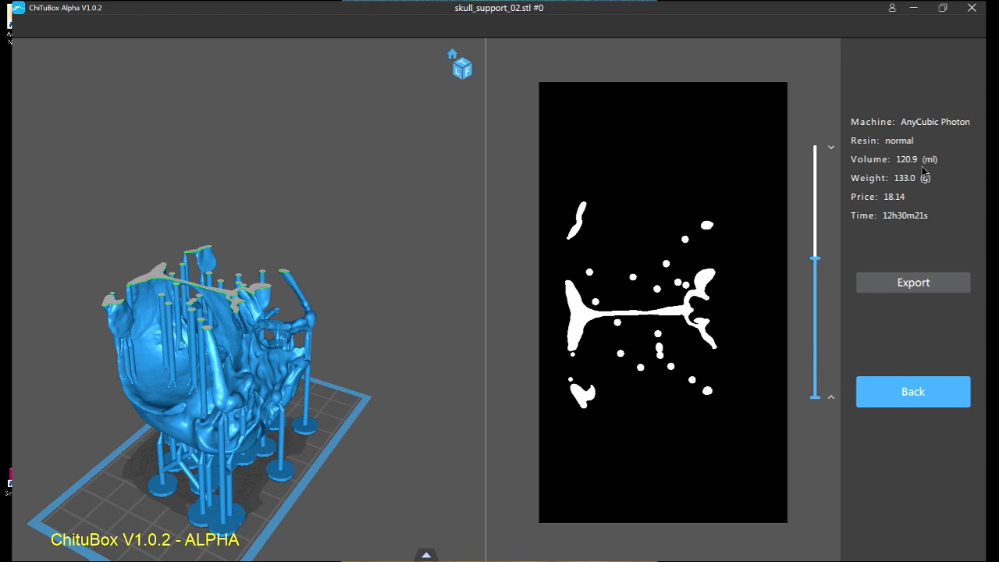
mouse_move(904, 170)
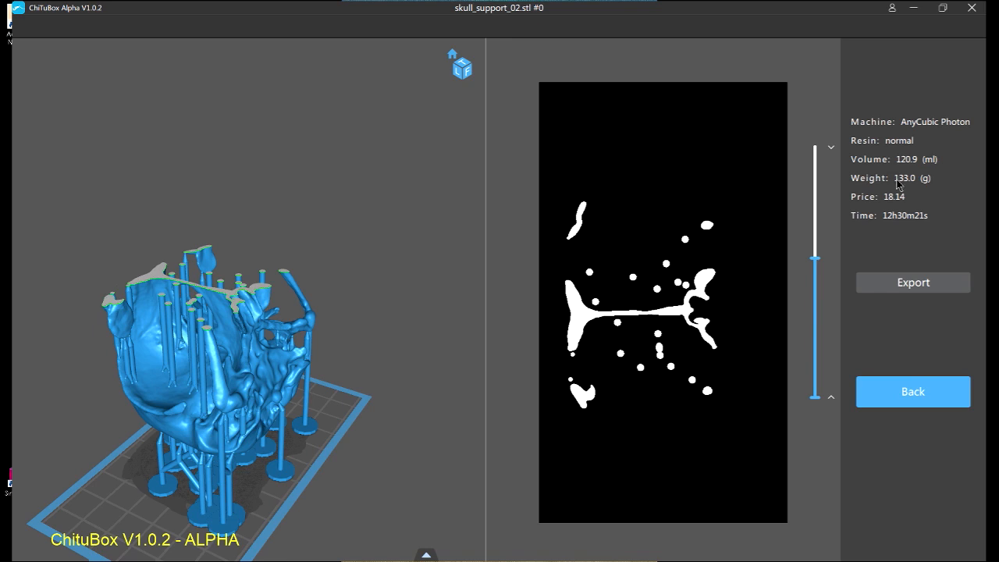
mouse_move(903, 197)
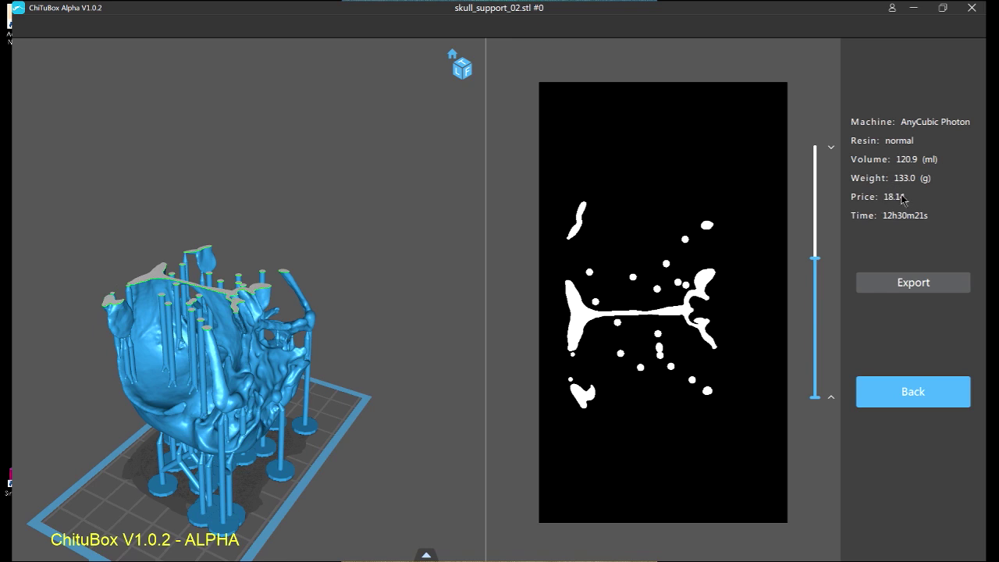
mouse_move(877, 225)
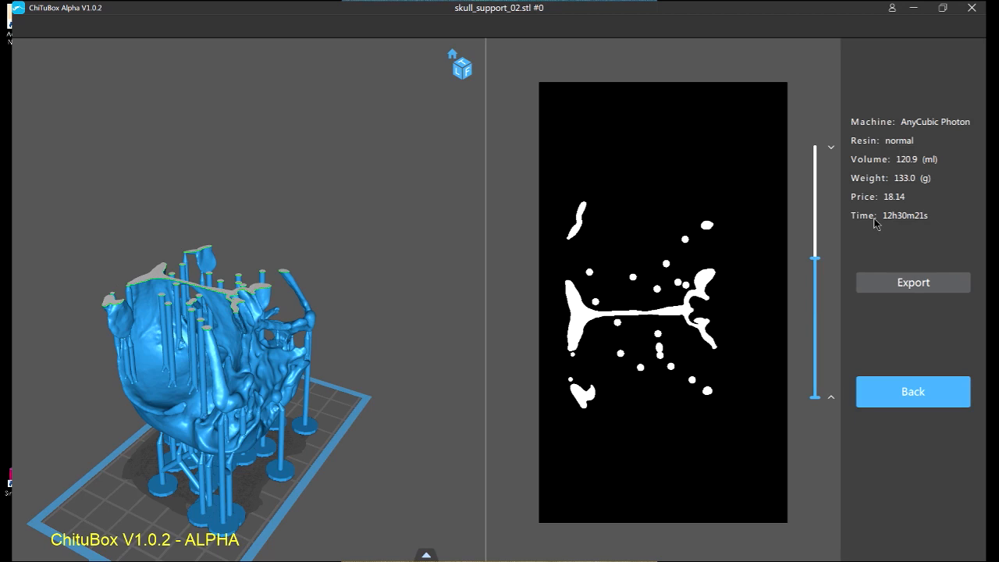
mouse_move(900, 228)
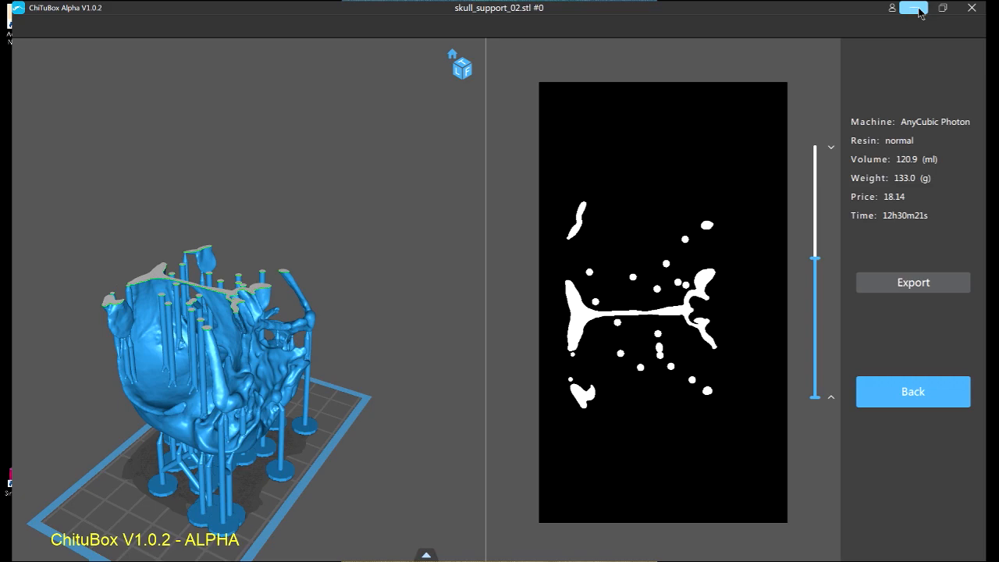
Launch Photon File Validator from the desktop and load the exported skull .photon file.
left_click(915, 8)
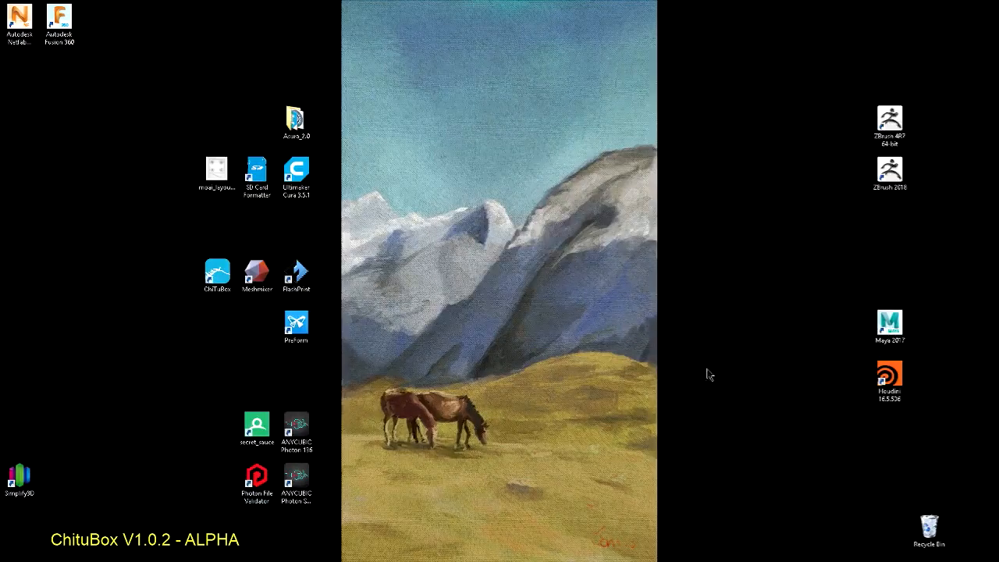
double_click(257, 484)
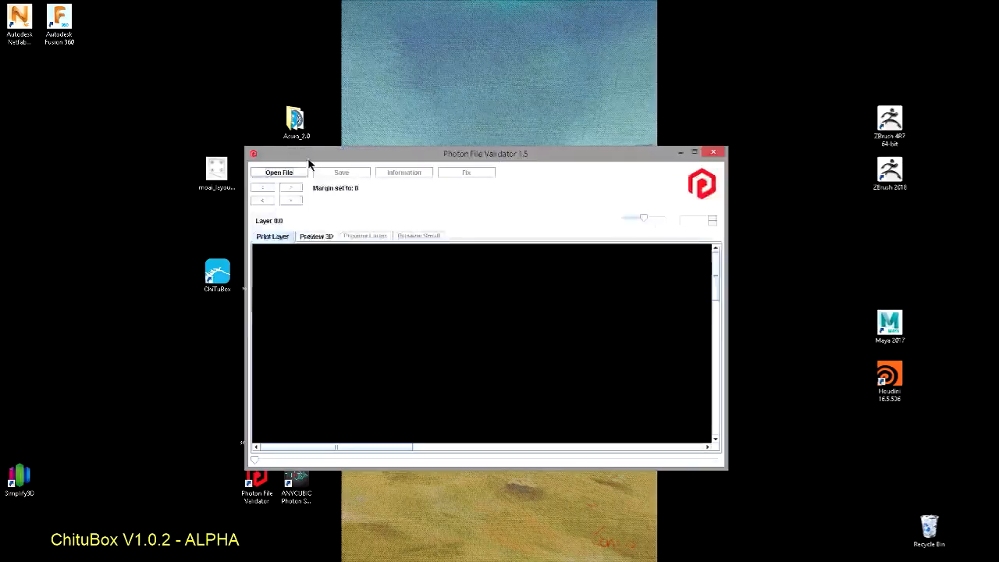
left_click(278, 172)
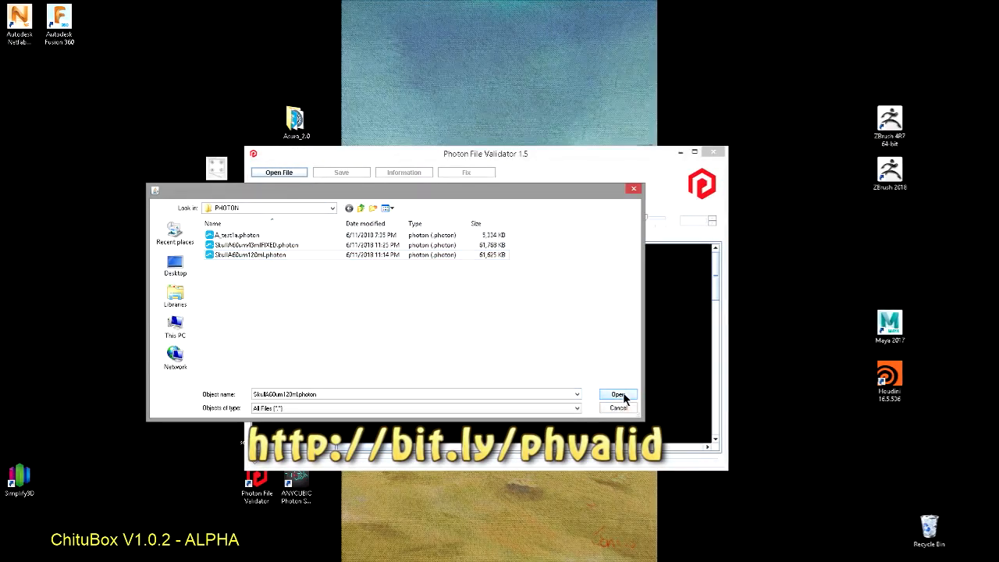
left_click(617, 393)
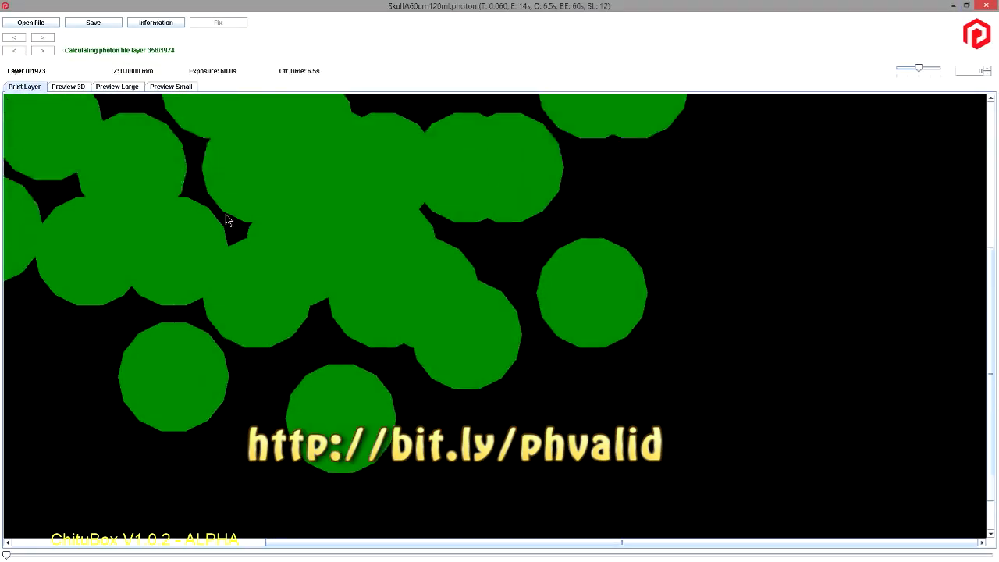
left_click(156, 22)
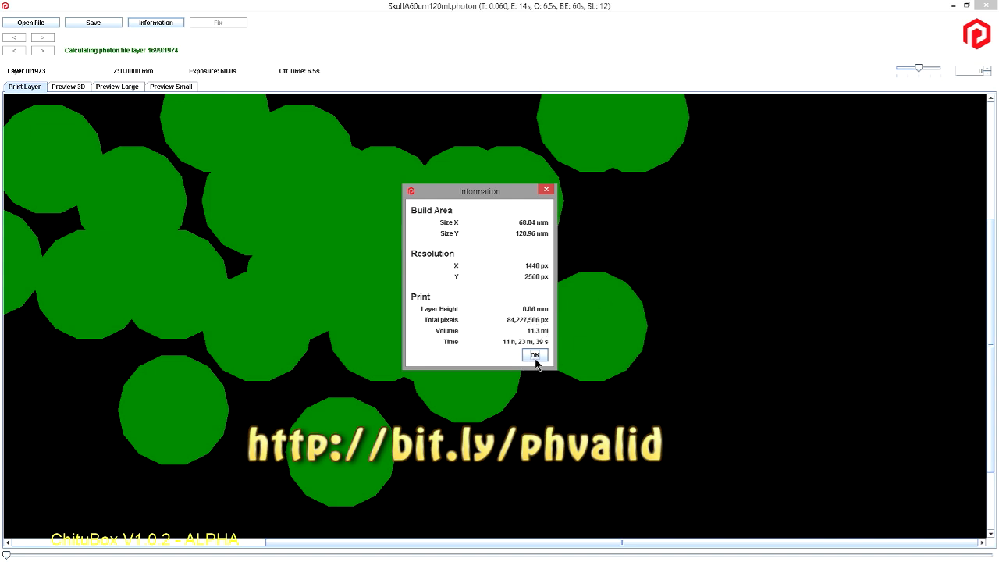
left_click(535, 355)
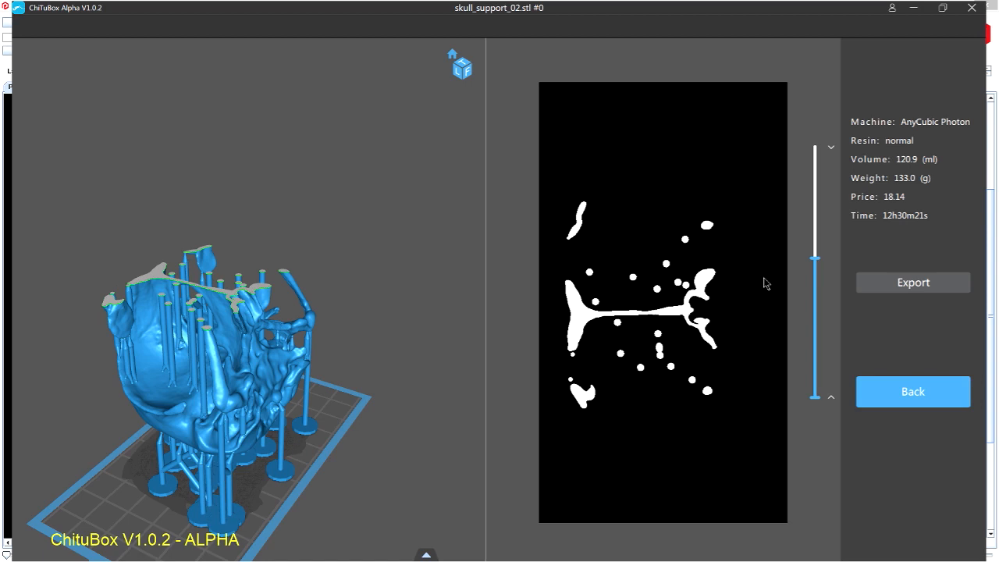
mouse_move(912, 162)
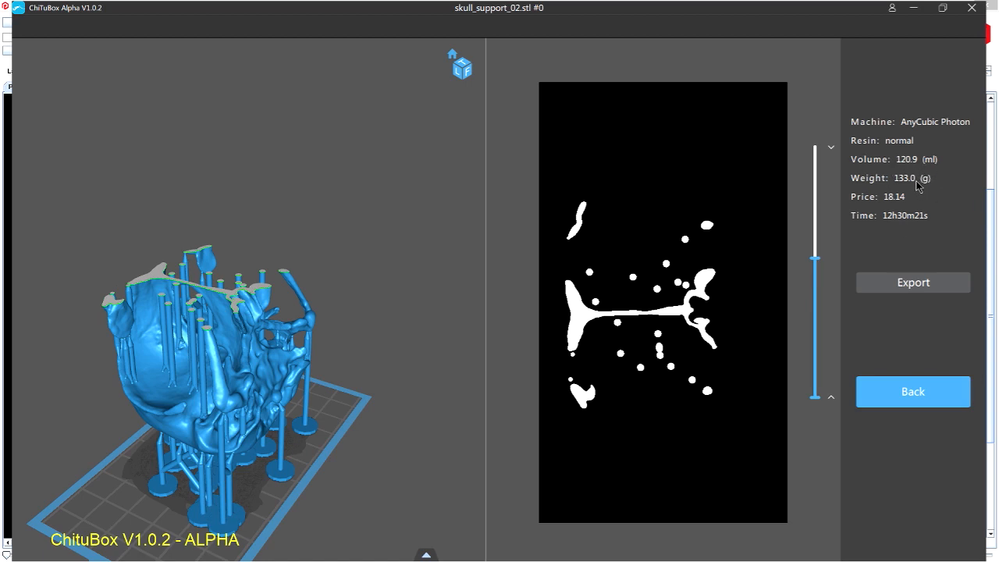
mouse_move(875, 203)
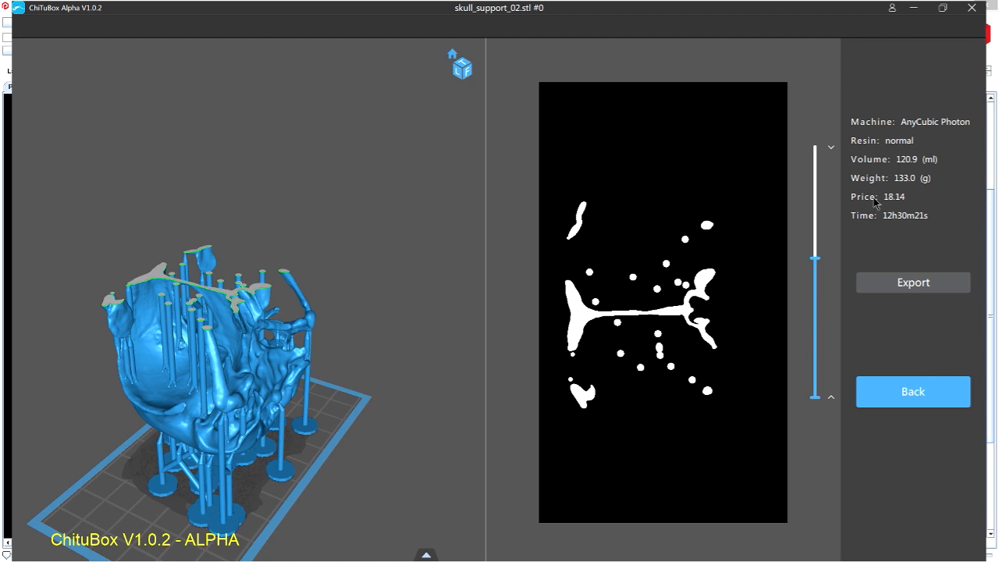
mouse_move(884, 209)
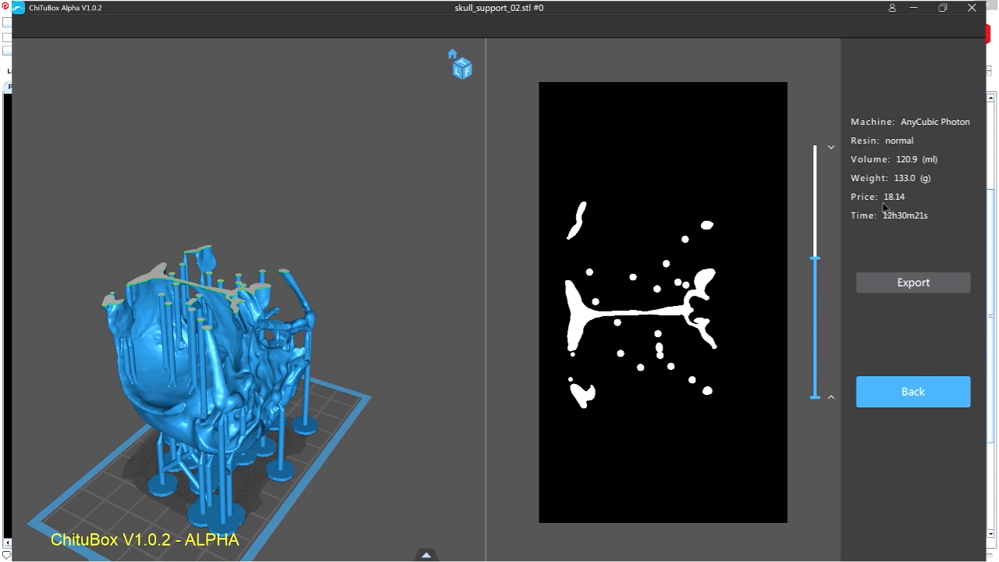
mouse_move(912, 225)
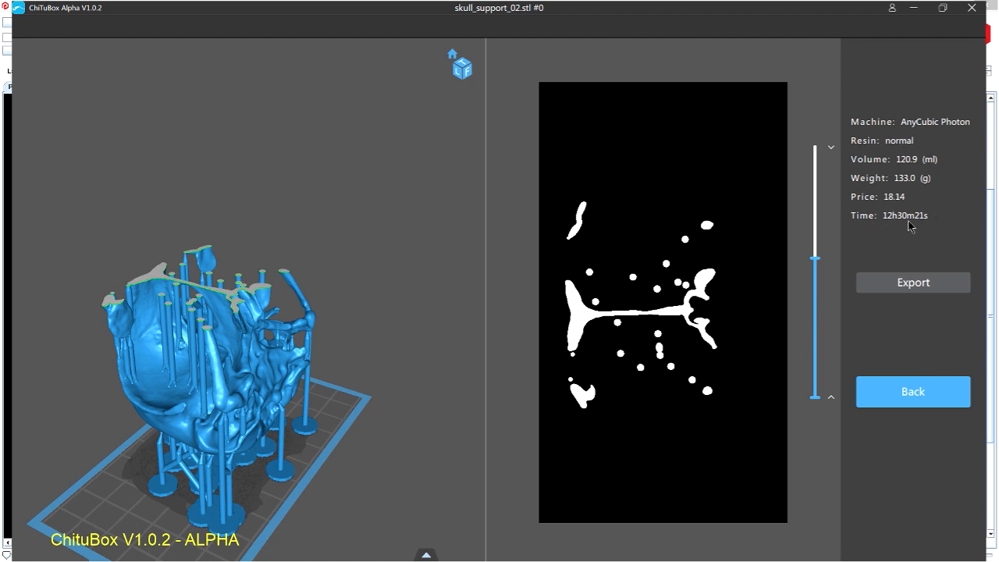
mouse_move(503, 340)
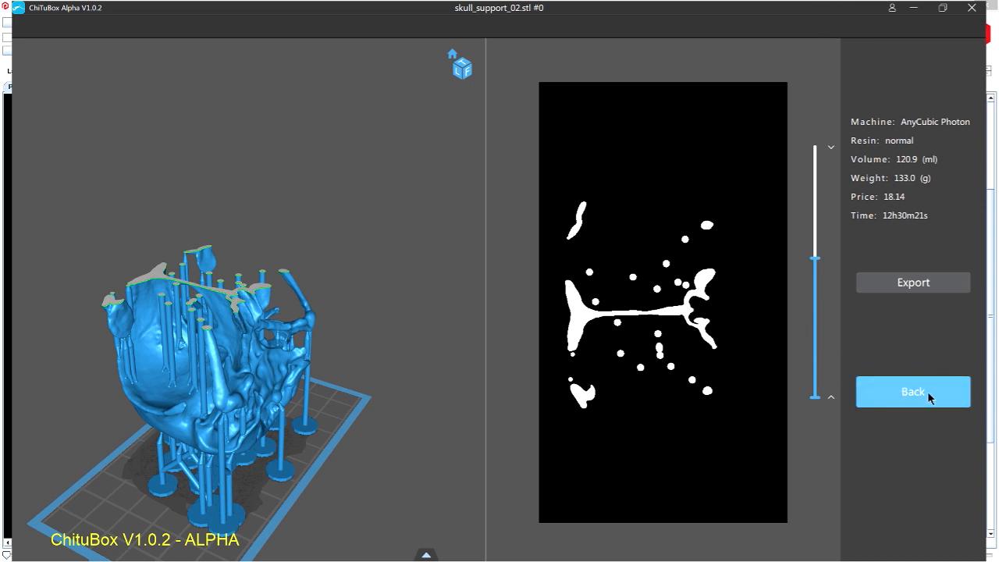
Go back from the slice results to the main supported-skull scene.
left_click(912, 390)
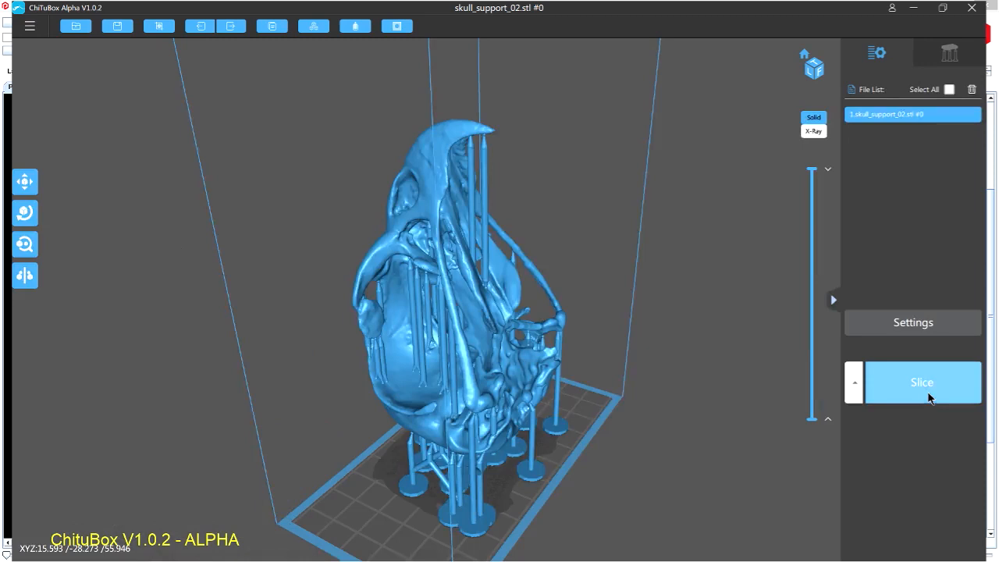